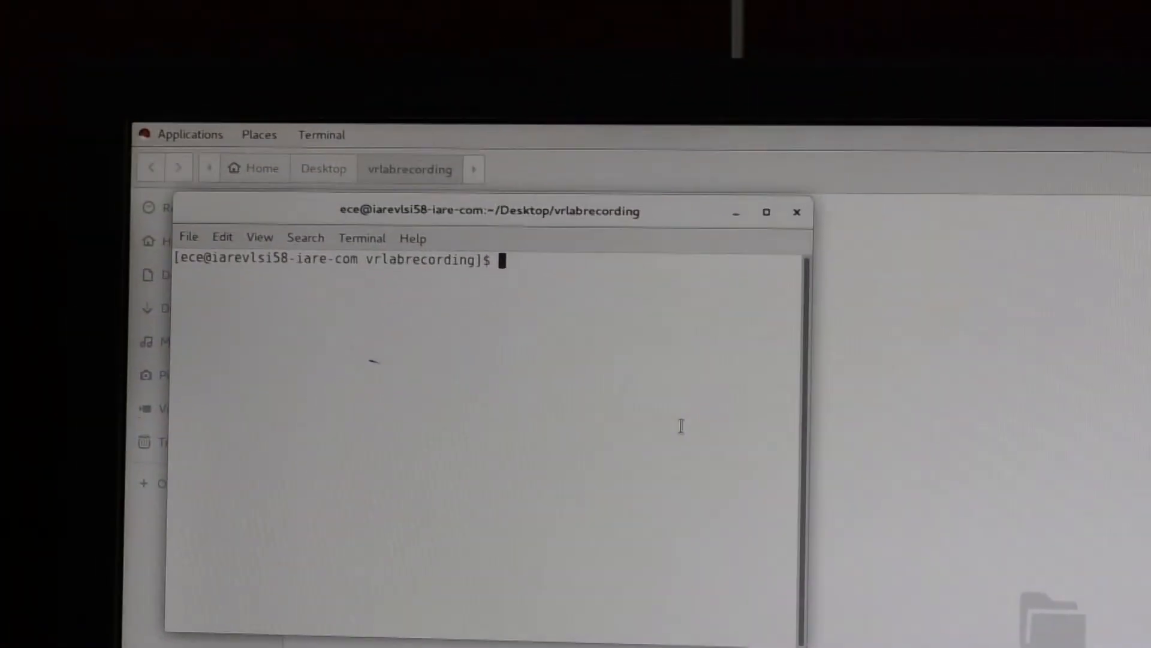
Switch the Terminal session into the C shell with csh.
{"action": "type", "text": "csh"}
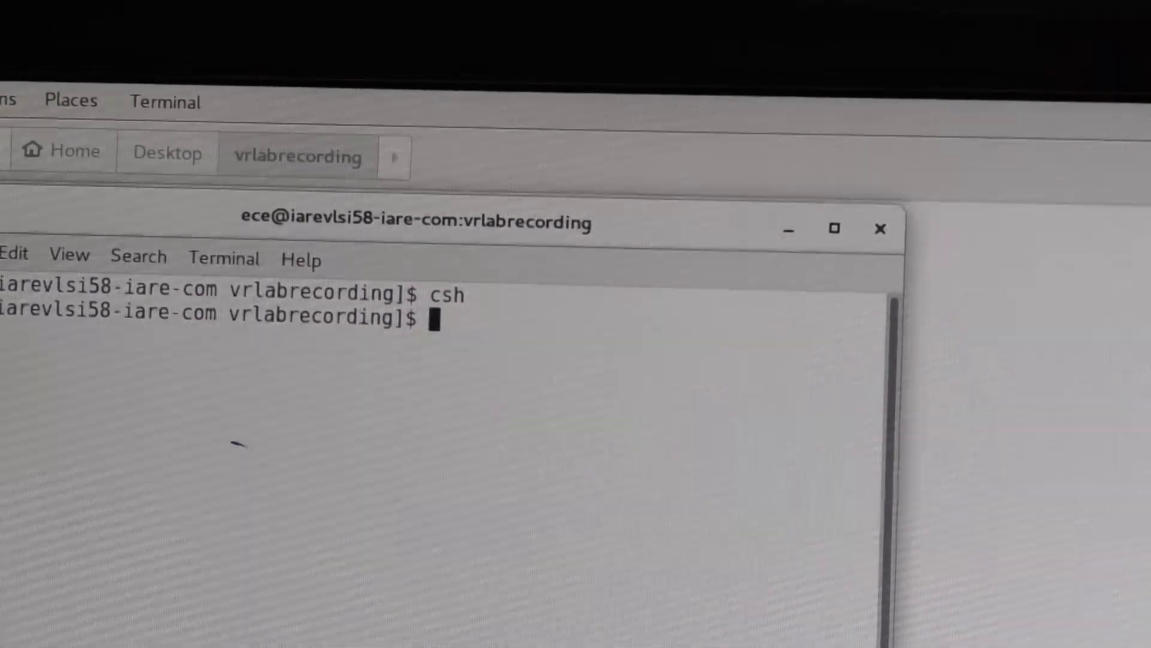
{"action": "type", "text": "c"}
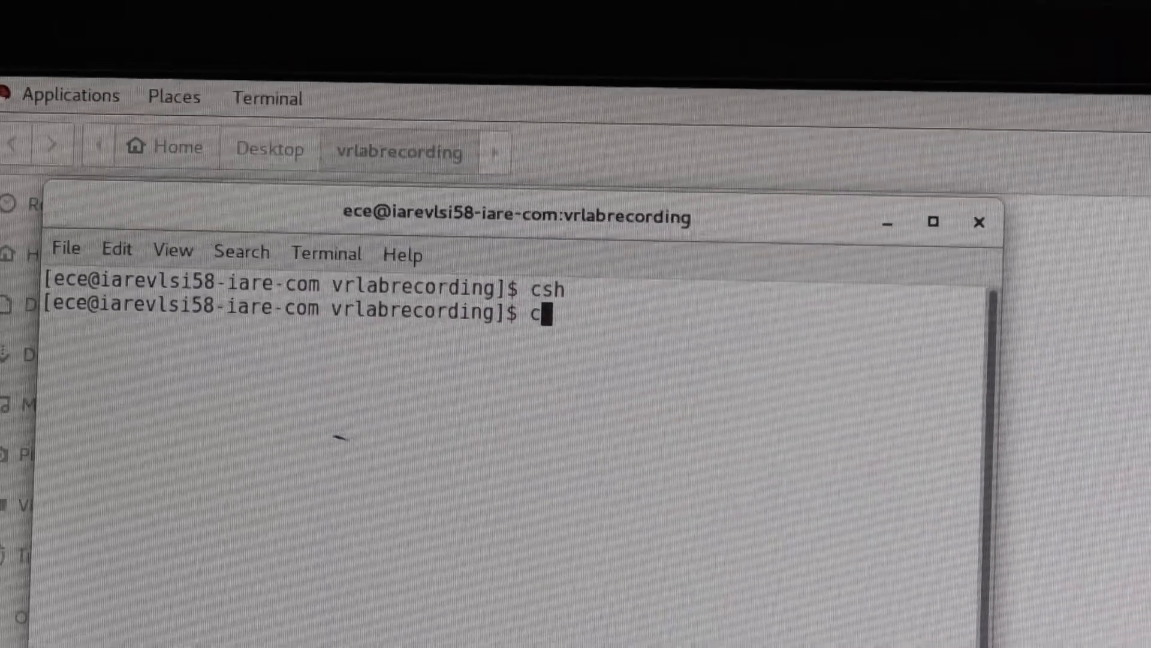
{"action": "type", "text": "s"}
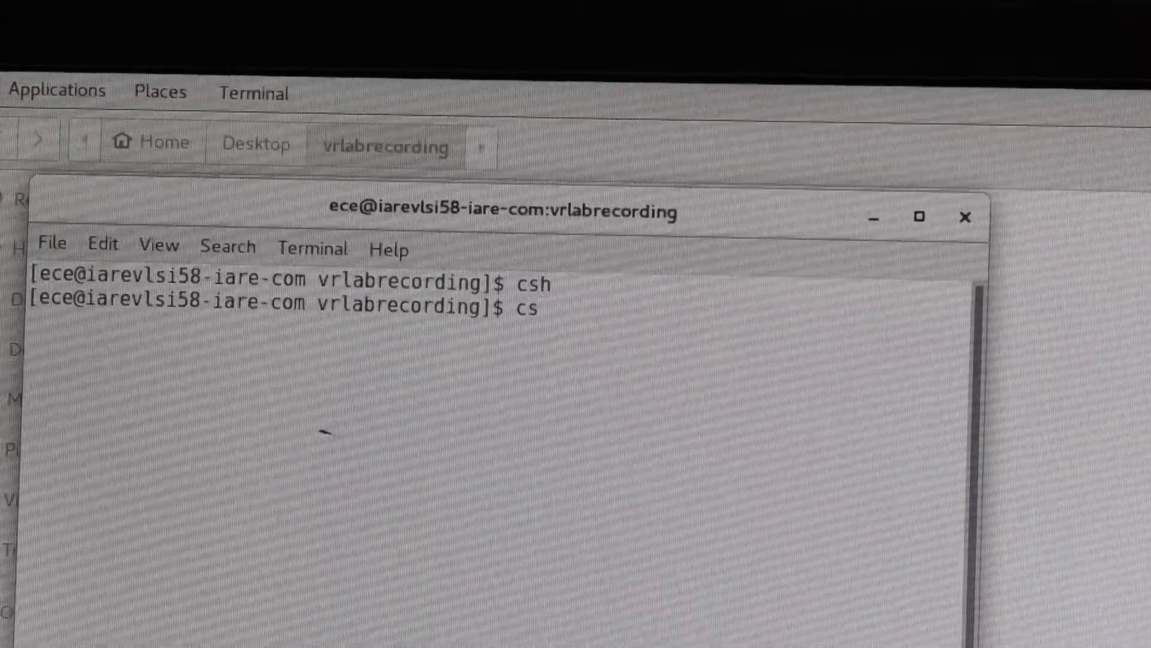
{"action": "type", "text": "h"}
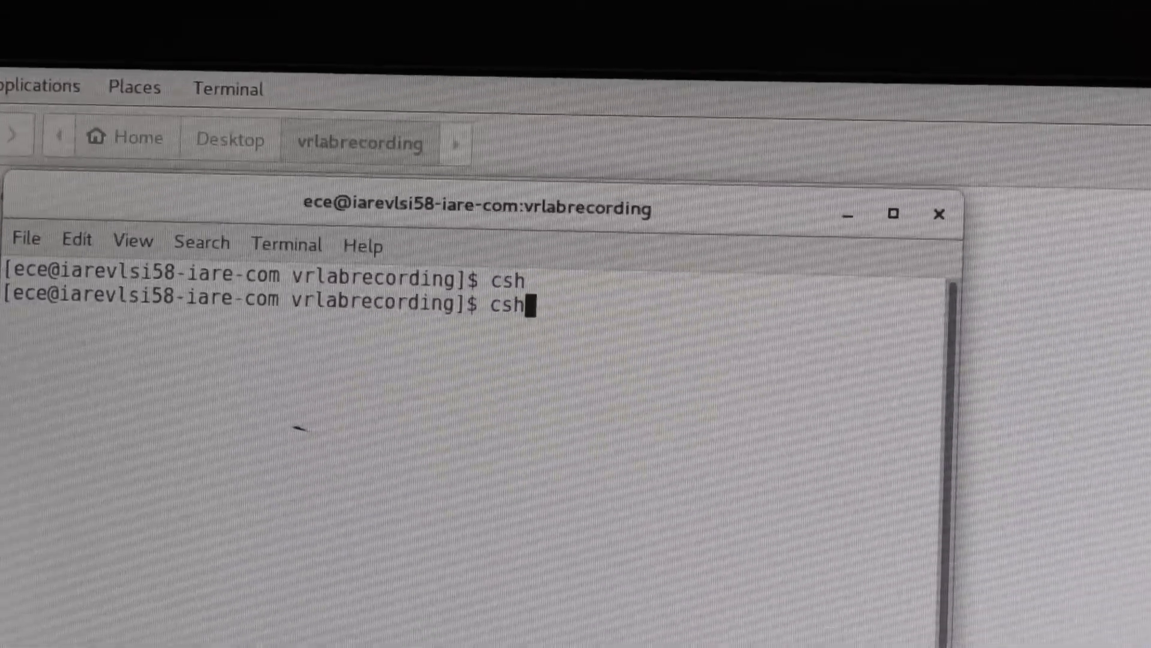
{"action": "type", "text": "r"}
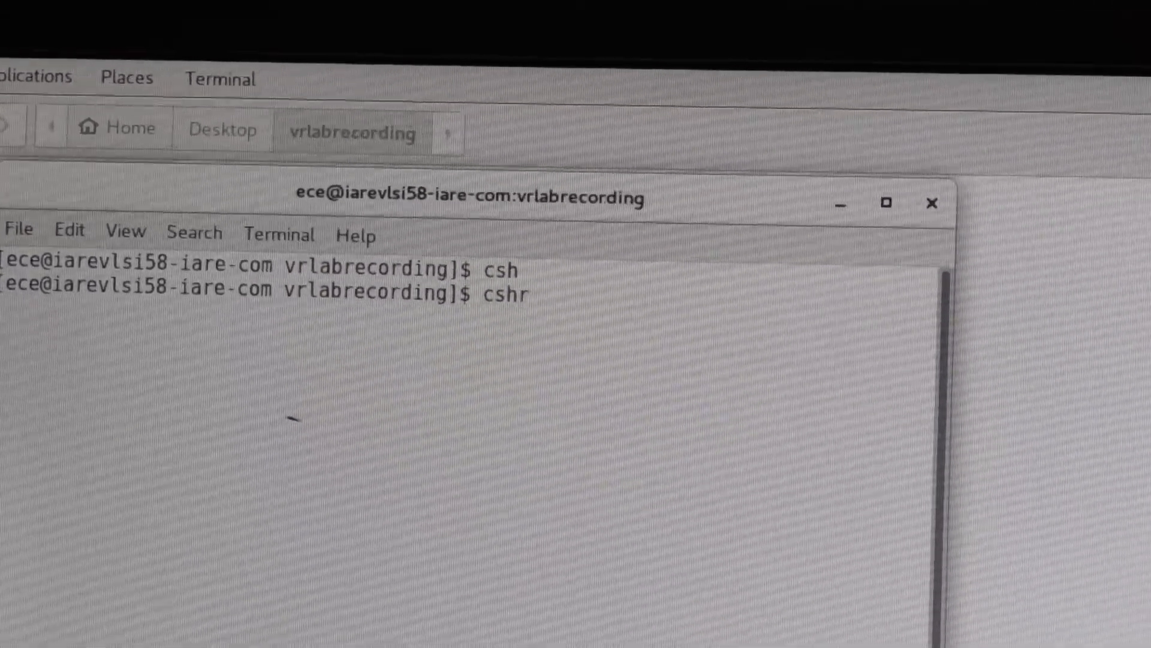
{"action": "type", "text": "c"}
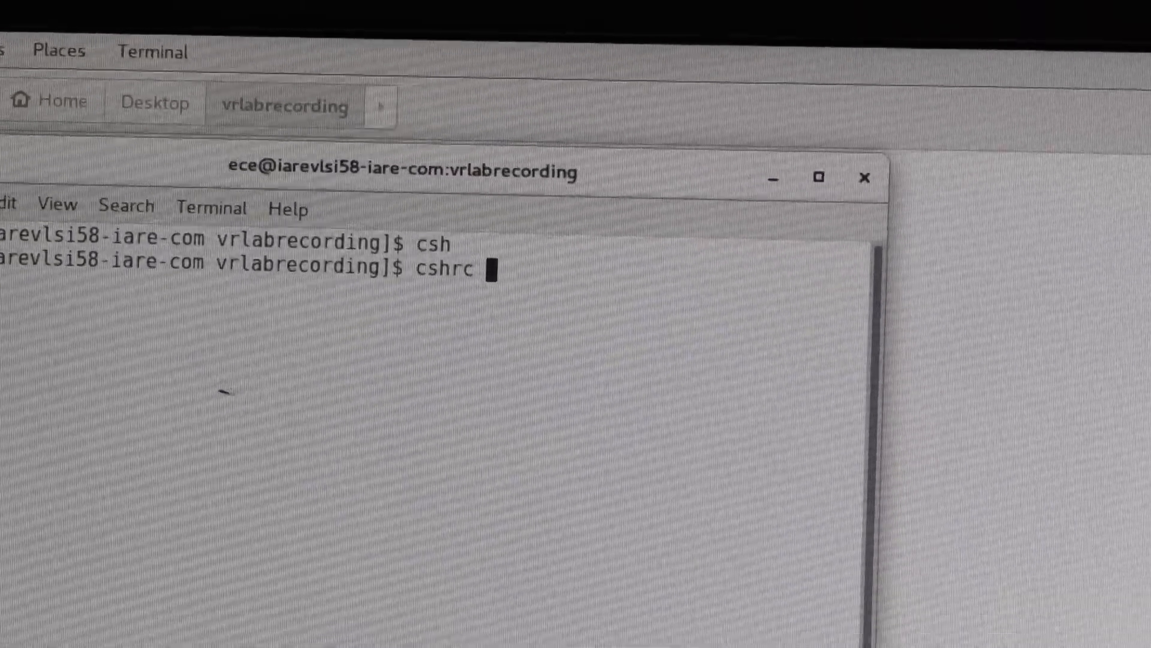
Source /home/install/cshrc so the 'Welcome to Cadence Tools Suite' message appears.
{"action": "type", "text": "/"}
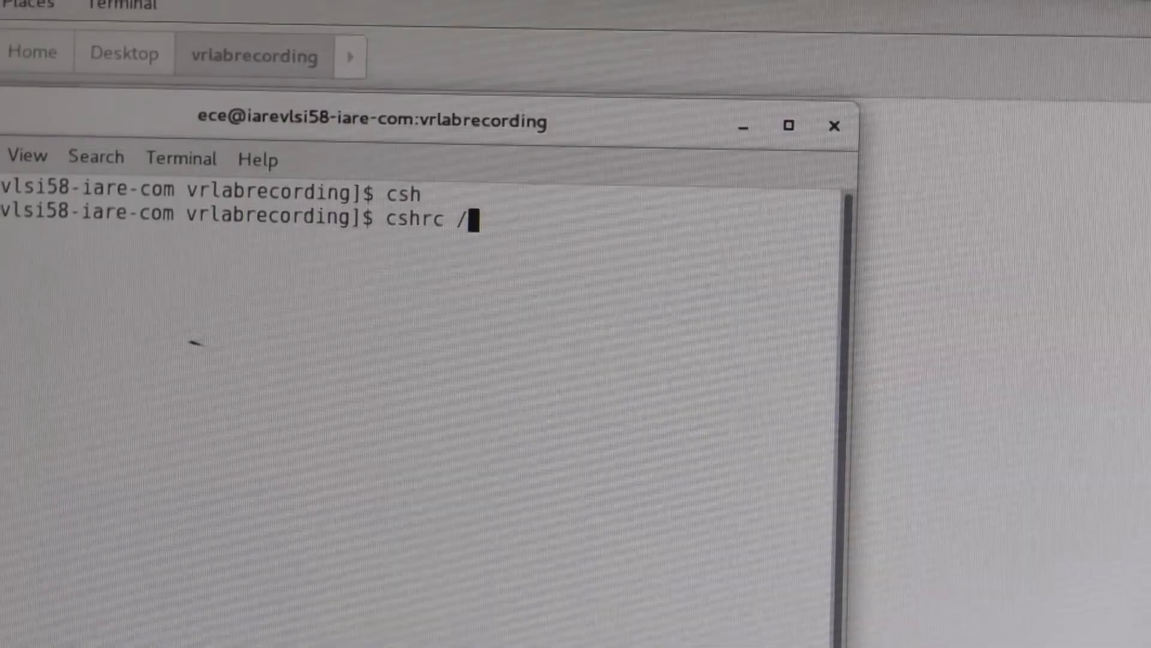
{"action": "type", "text": "hom"}
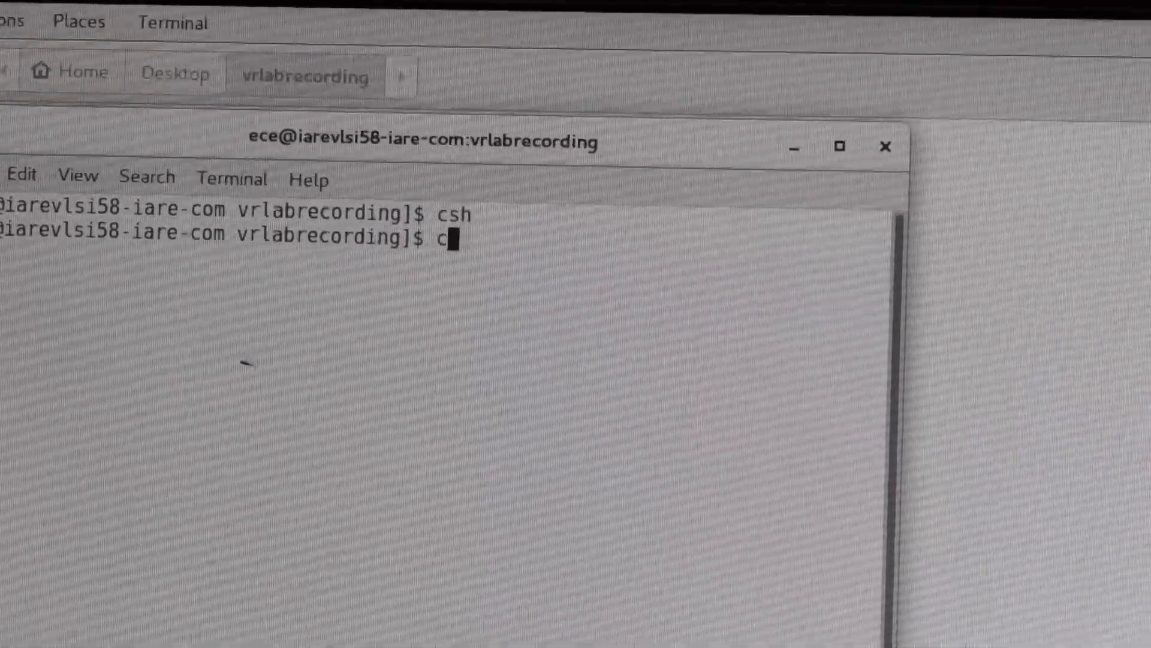
{"action": "type", "text": "so"}
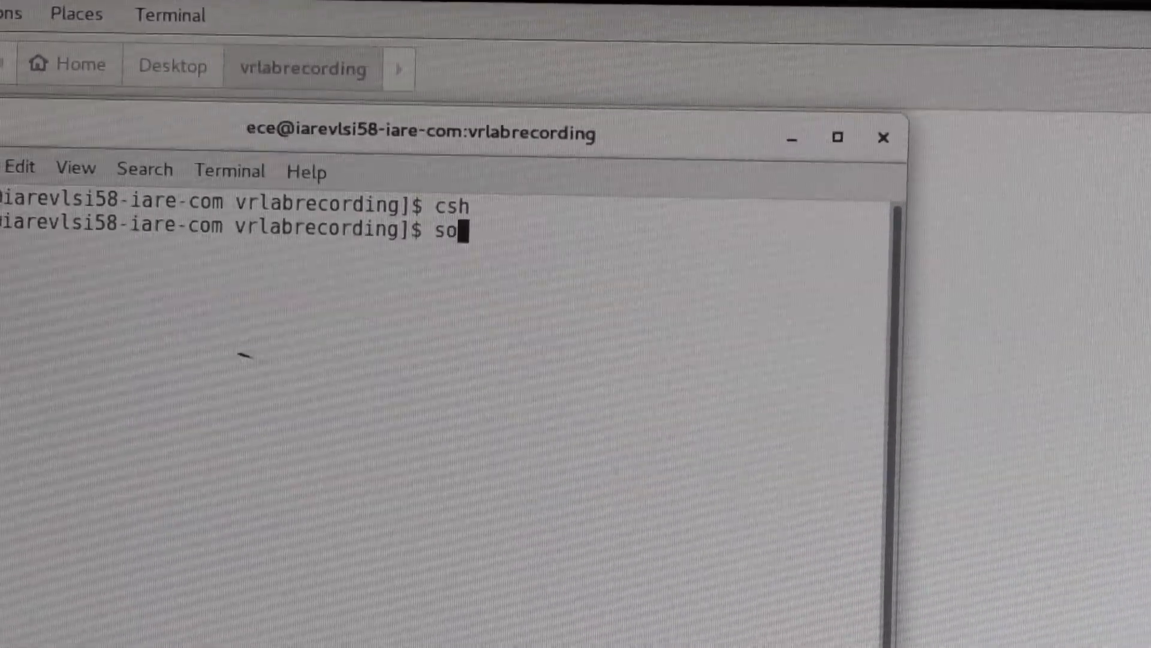
{"action": "type", "text": "ucr"}
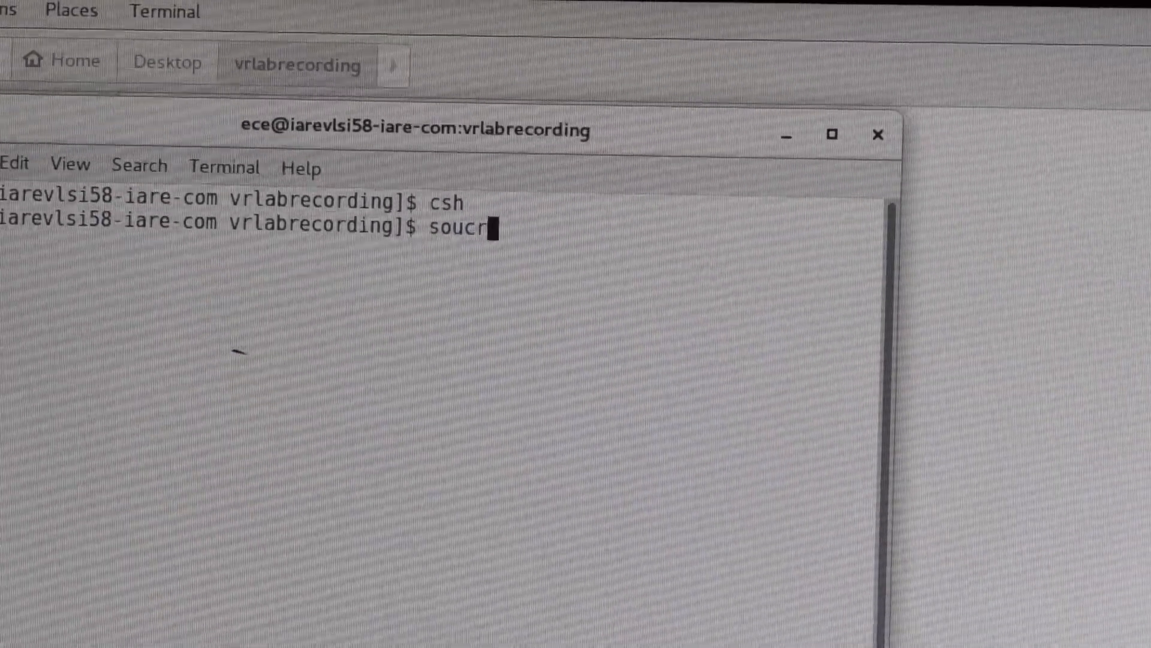
{"action": "type", "text": "e"}
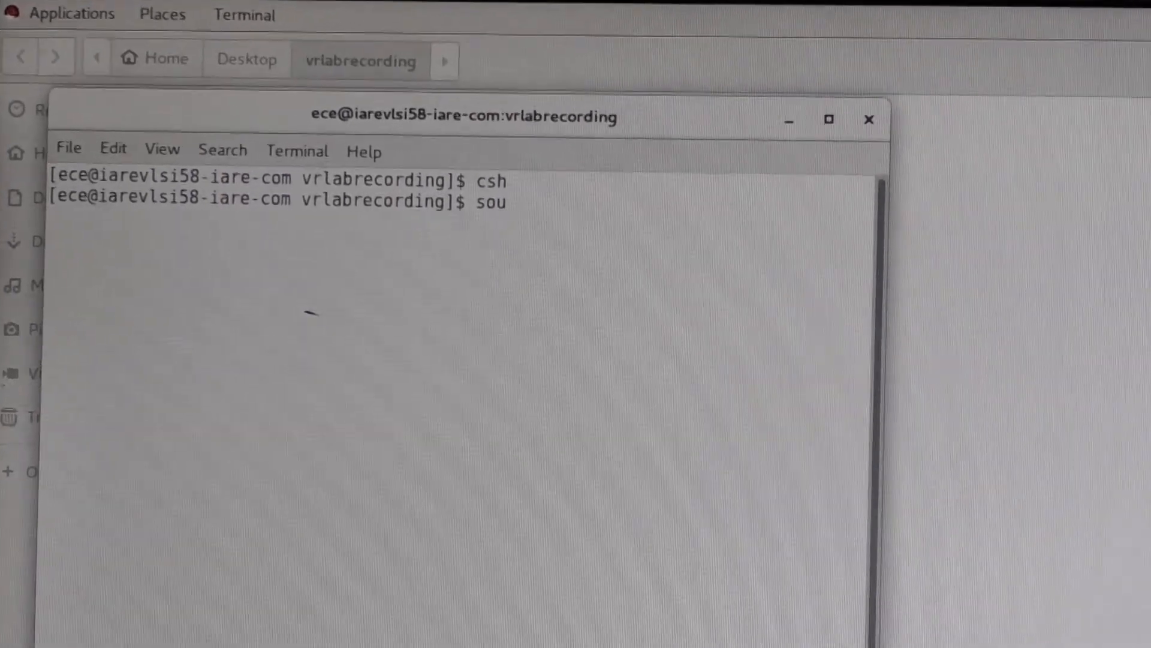
{"action": "type", "text": "r"}
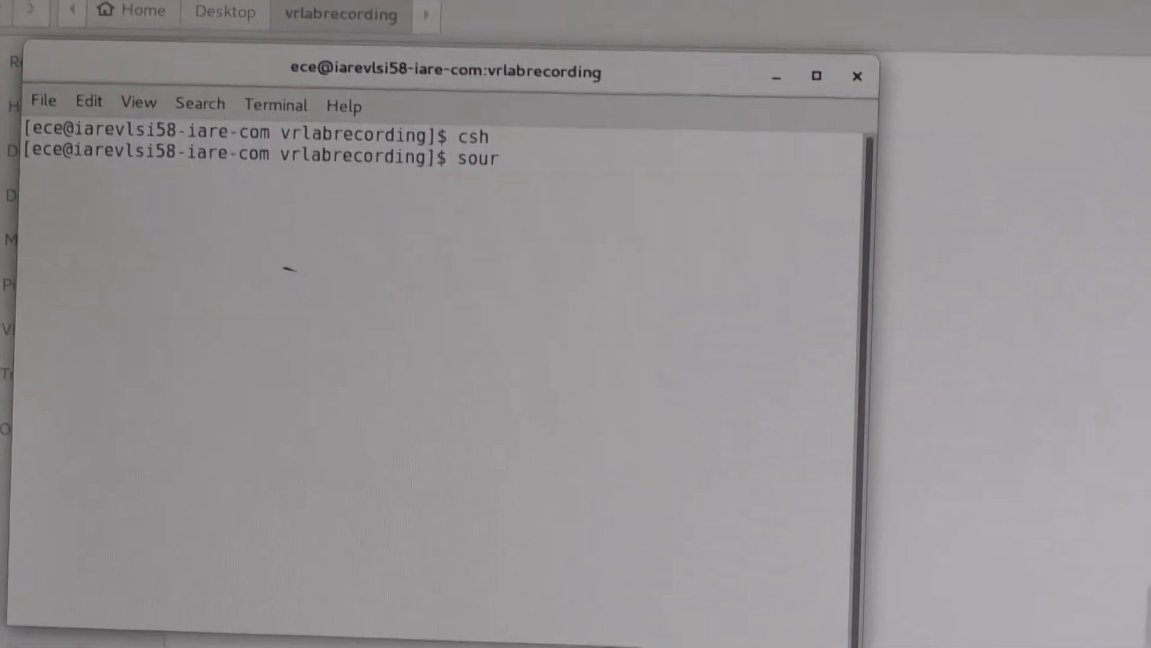
{"action": "type", "text": "ce"}
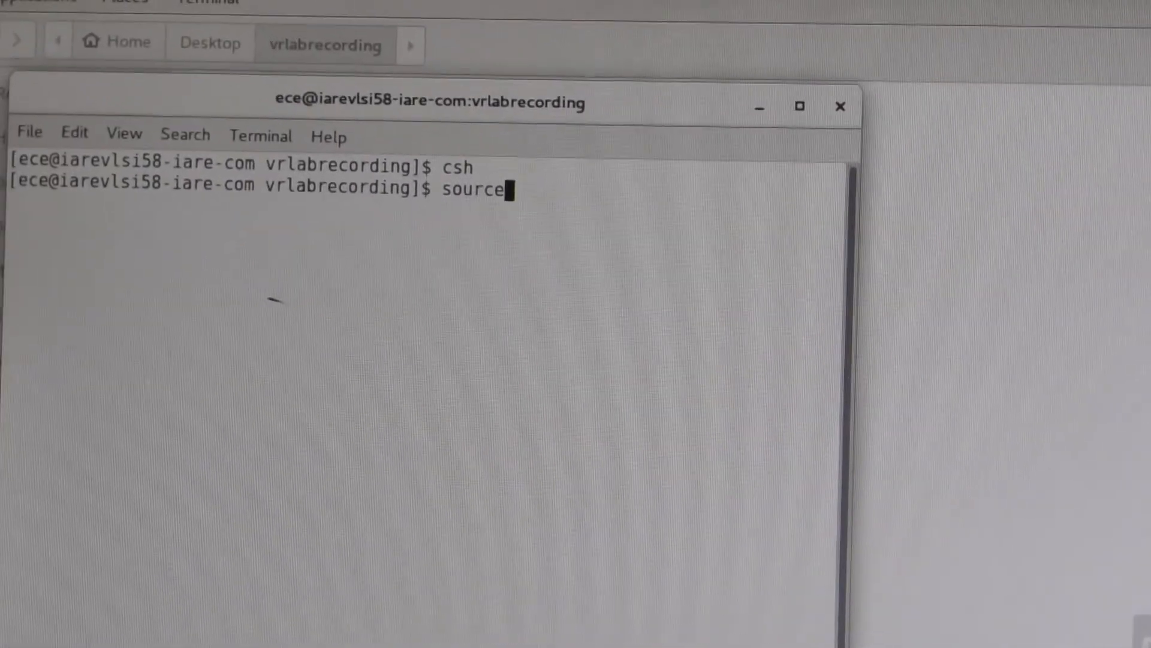
{"action": "type", "text": "/h"}
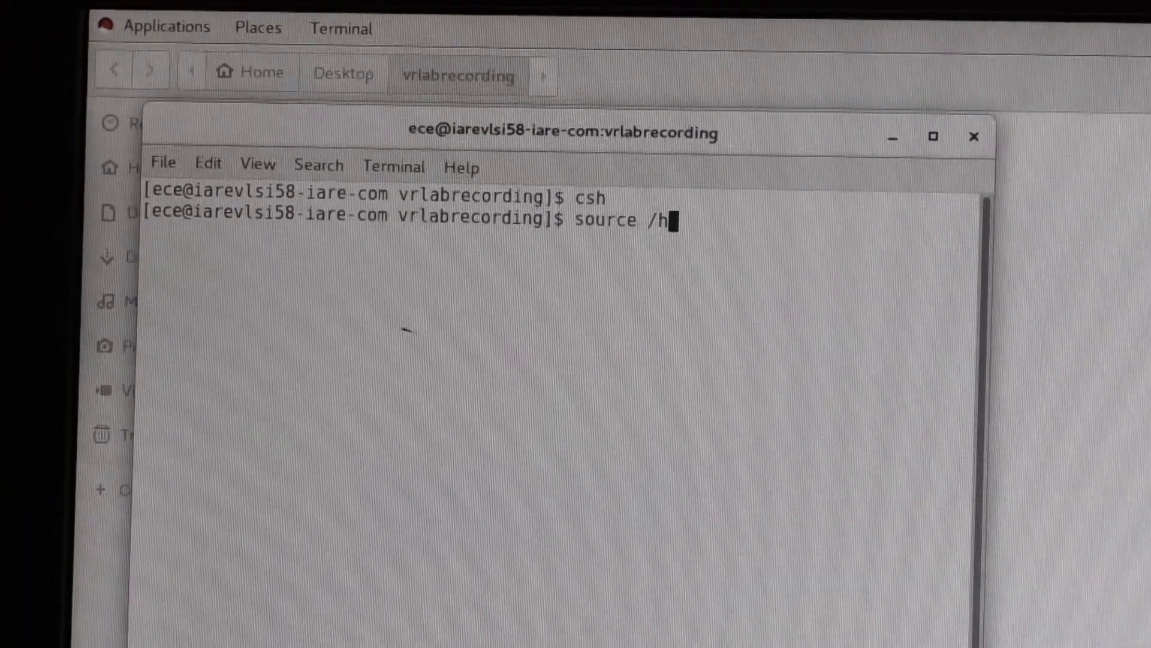
{"action": "type", "text": "ome"}
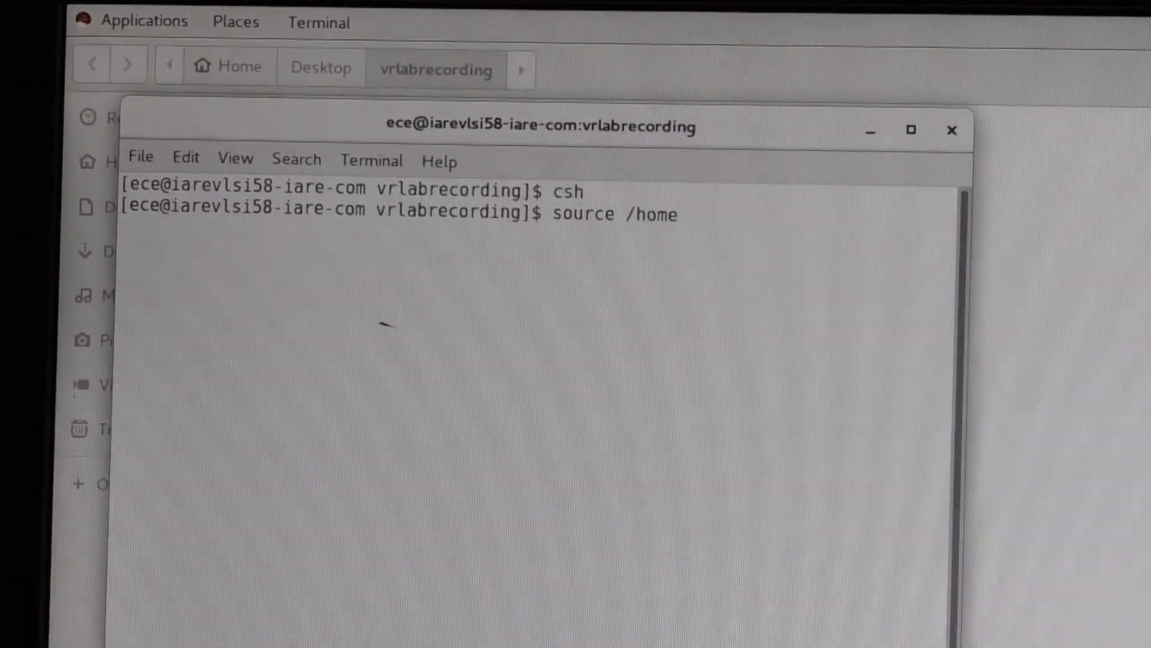
{"action": "type", "text": "/"}
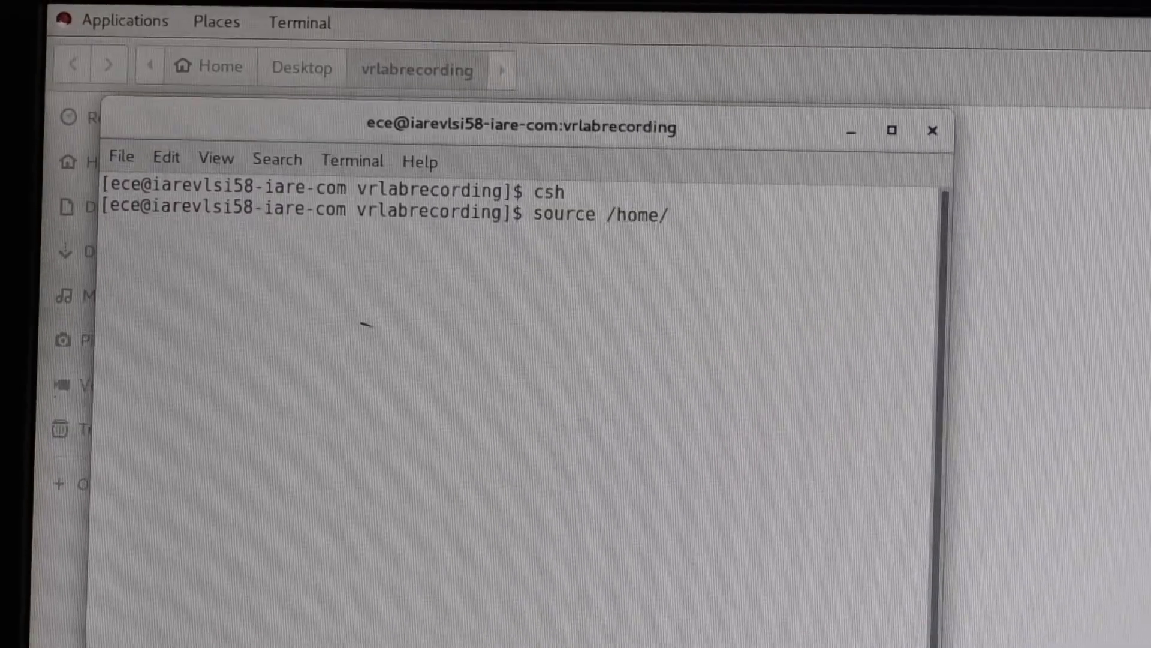
{"action": "type", "text": "install"}
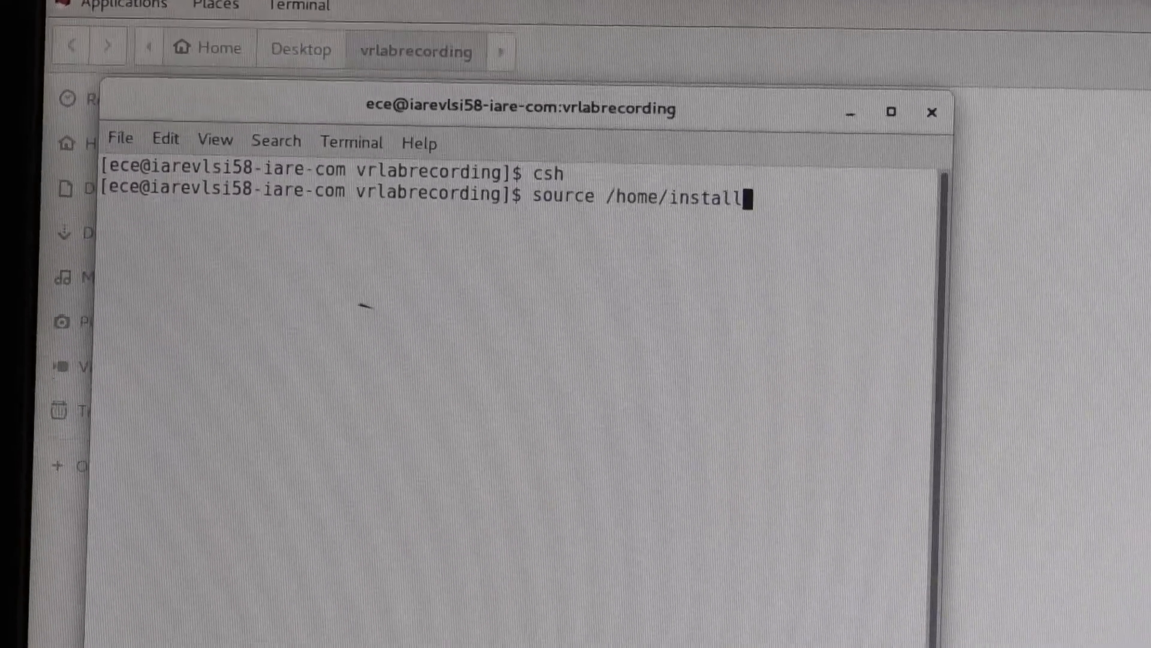
{"action": "type", "text": "/"}
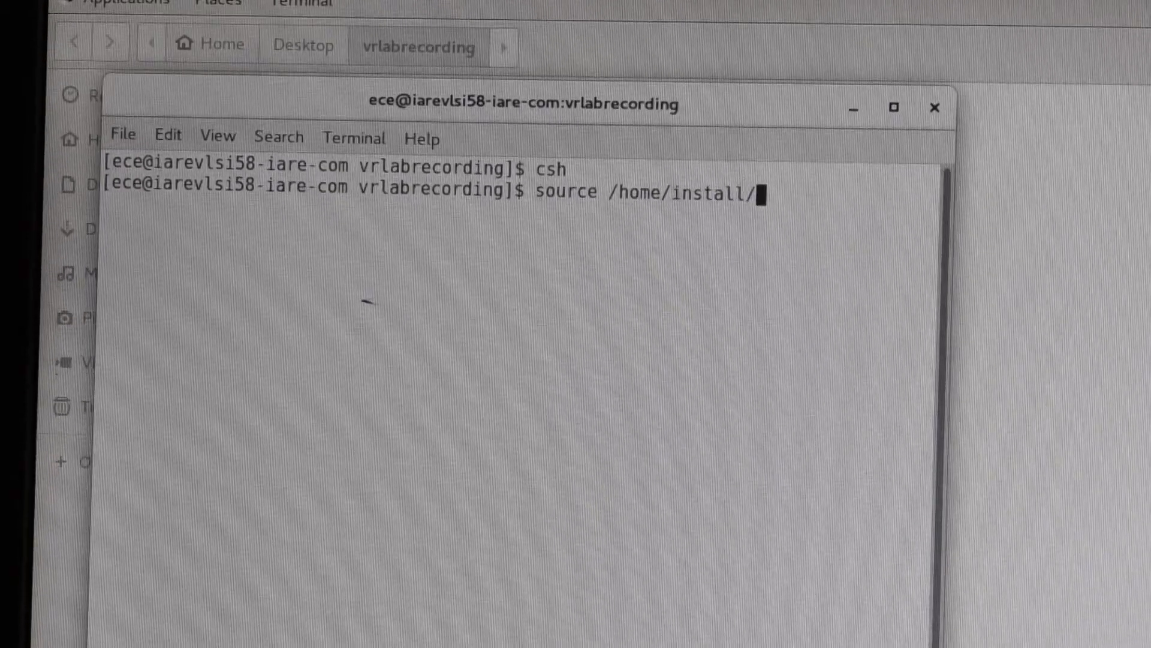
{"action": "type", "text": "csh"}
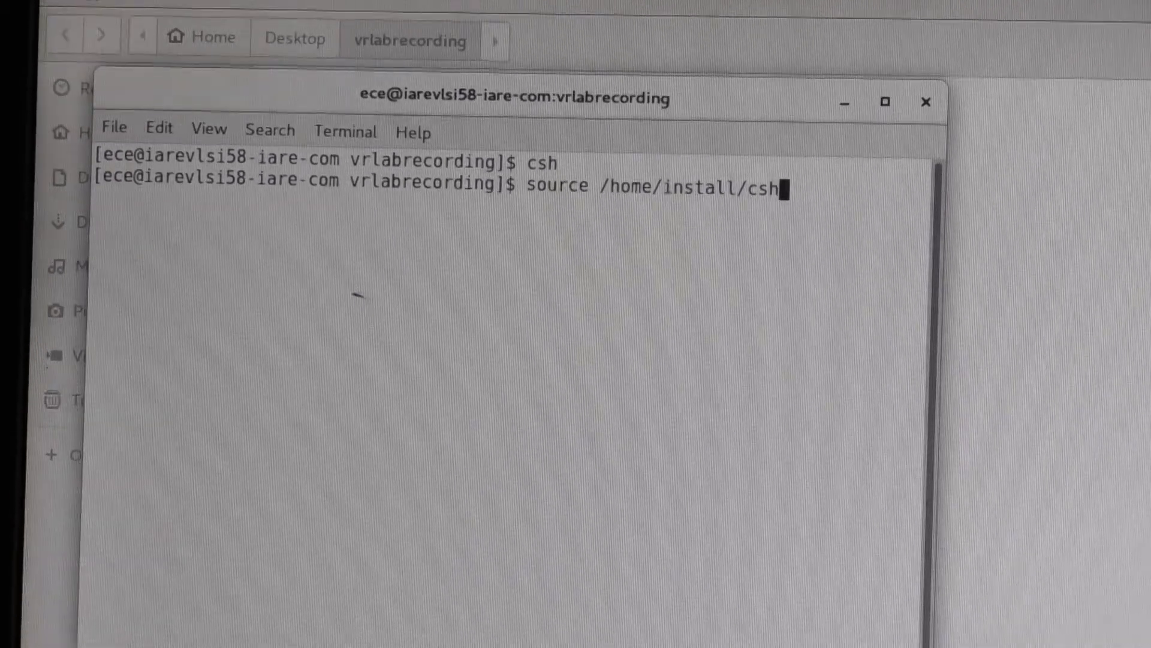
{"action": "type", "text": "rc"}
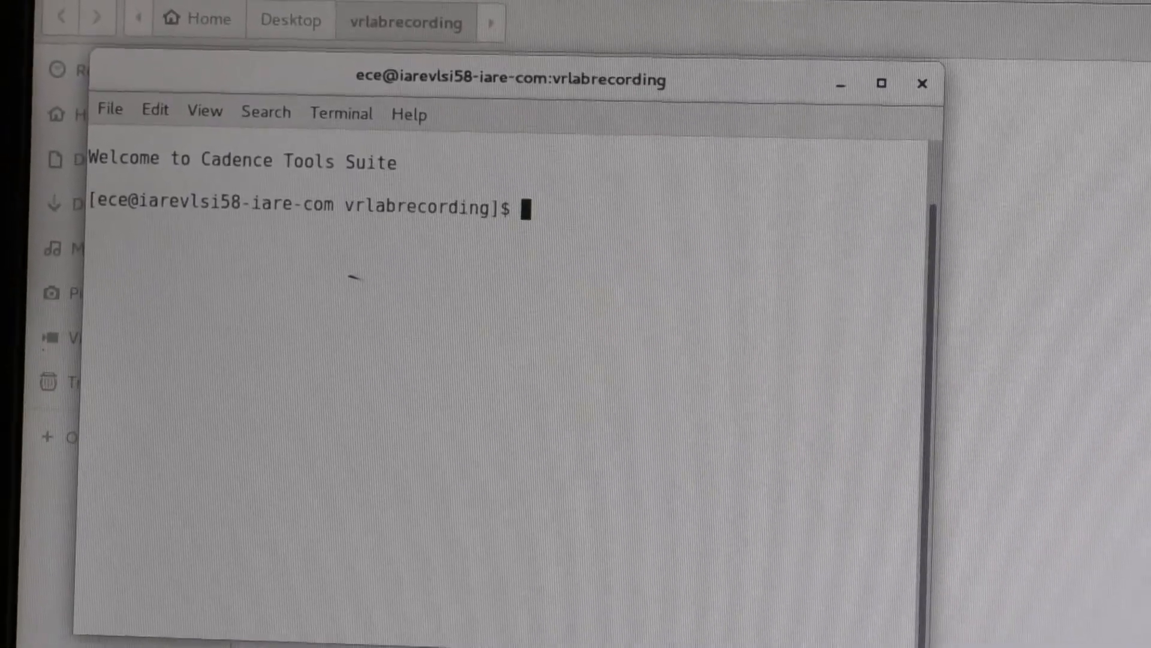
Run 'virtuoso &' to bring up the Virtuoso 6.1.7 log window.
{"action": "type", "text": "vi"}
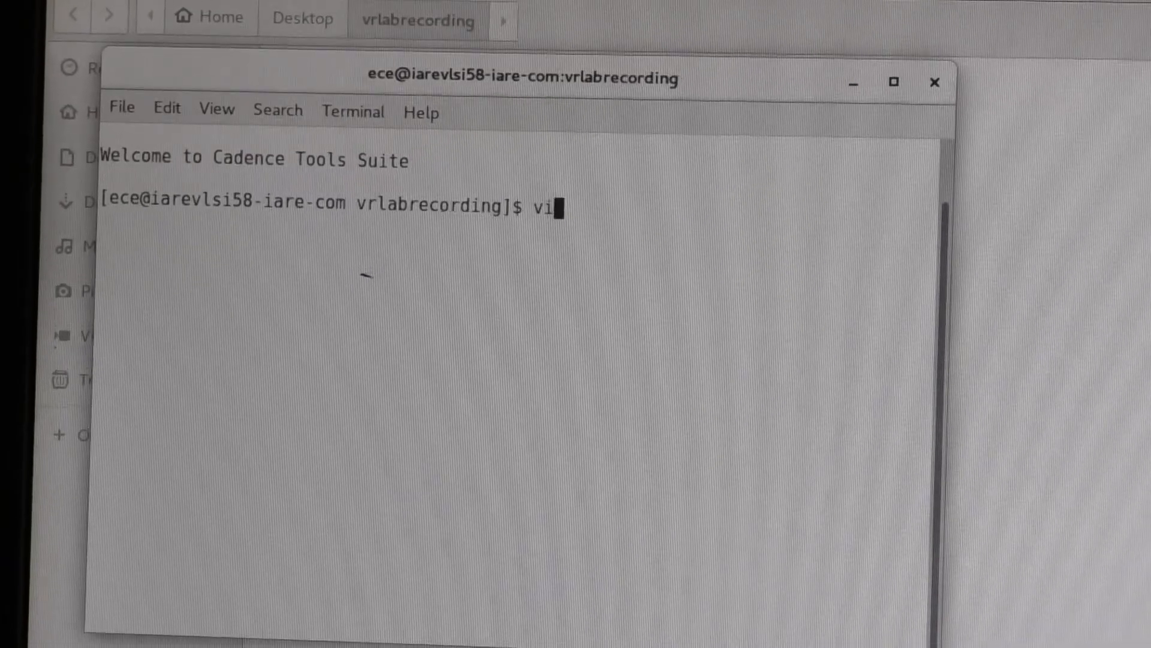
{"action": "type", "text": "rtu"}
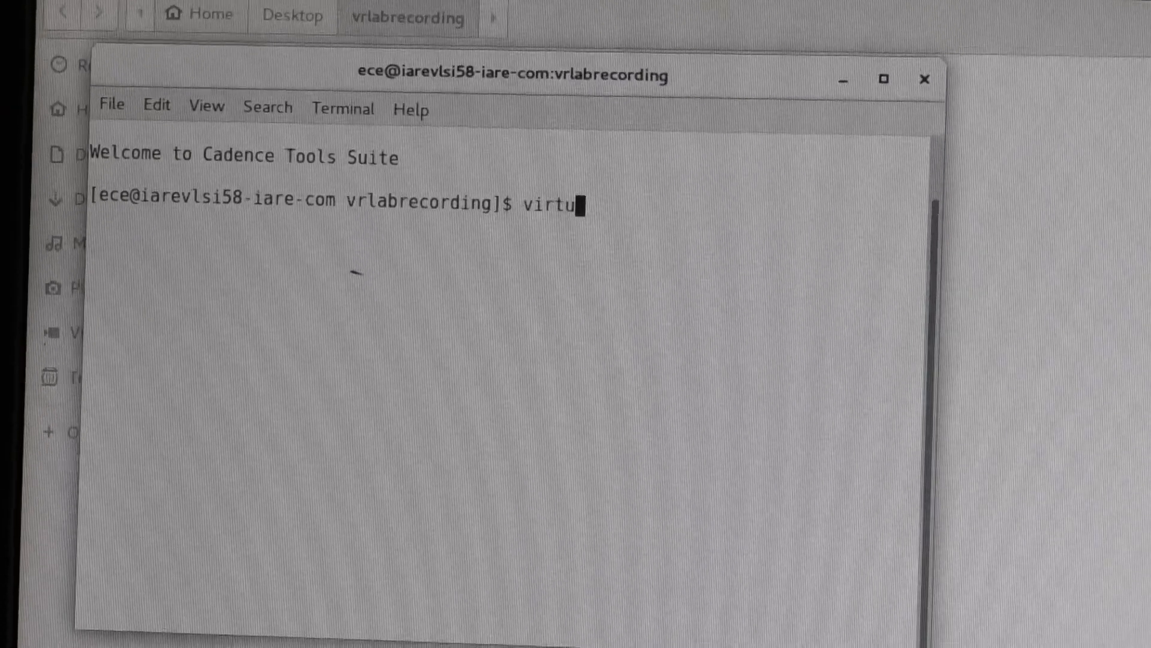
{"action": "type", "text": "os"}
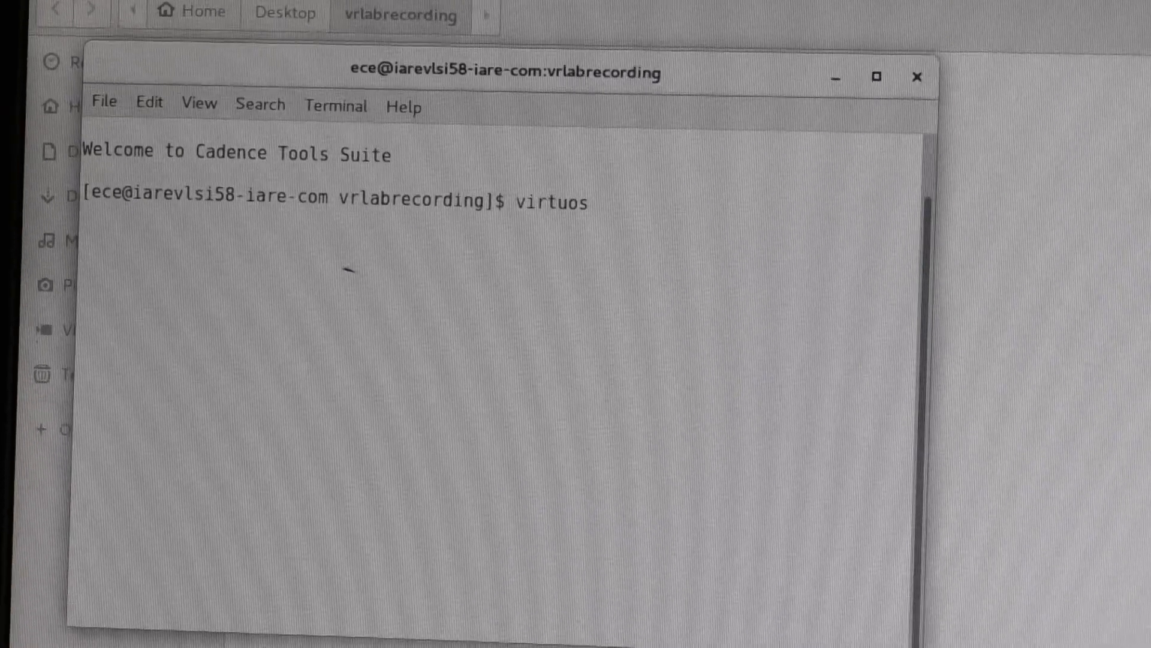
{"action": "type", "text": "o"}
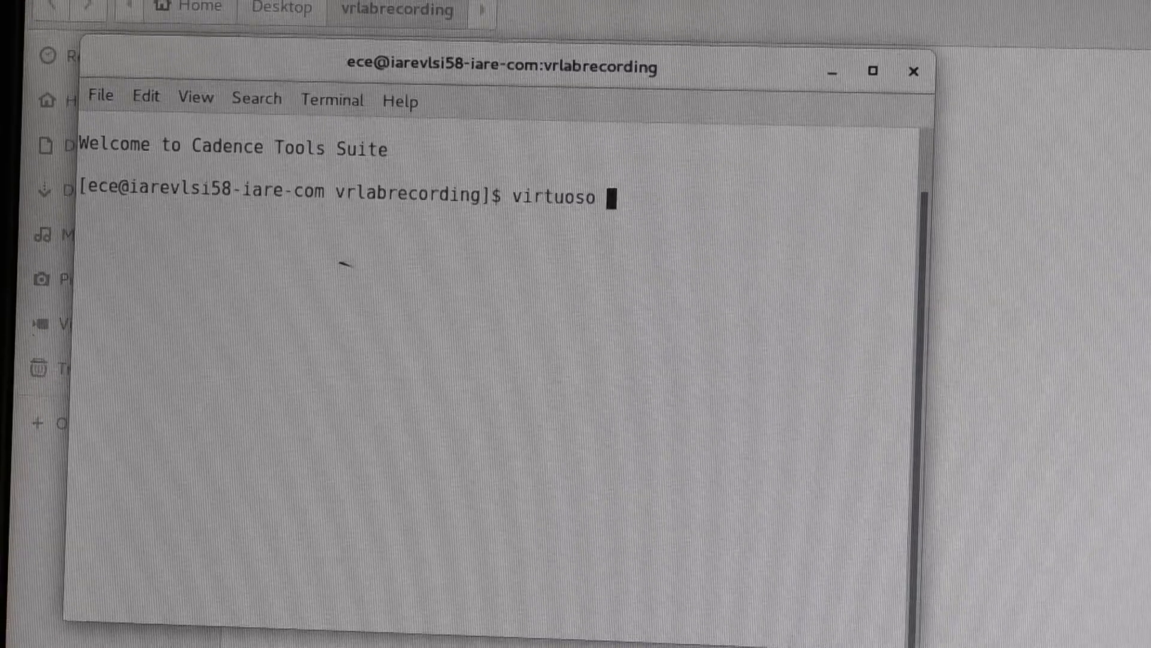
{"action": "type", "text": "&"}
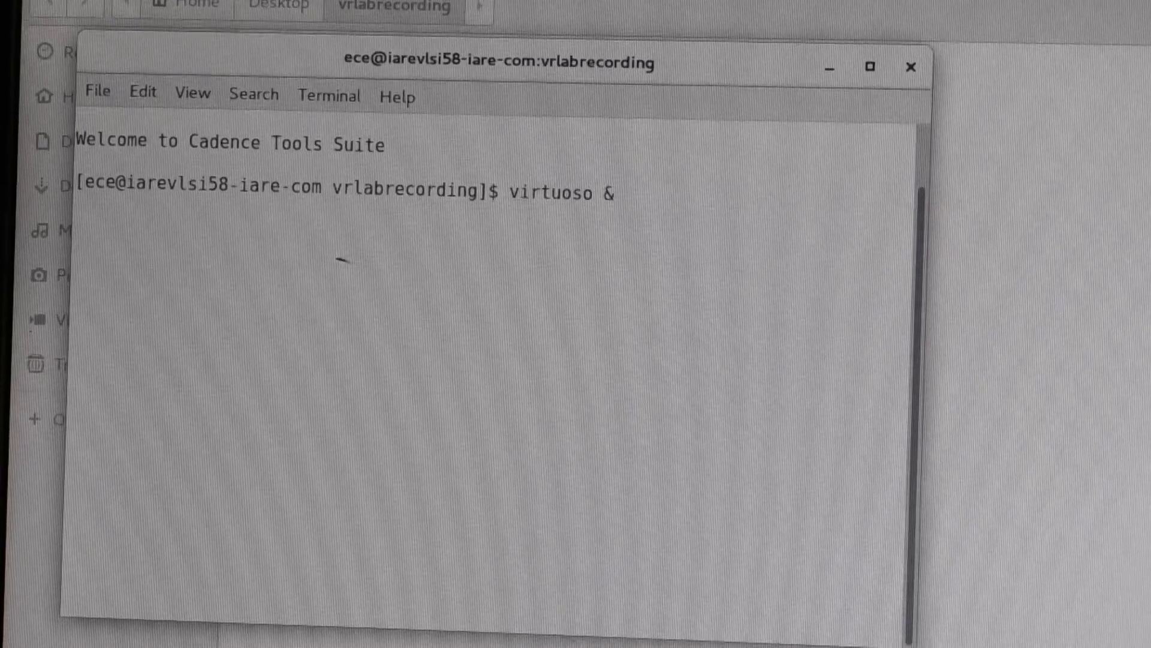
{"action": "key", "text": "Return"}
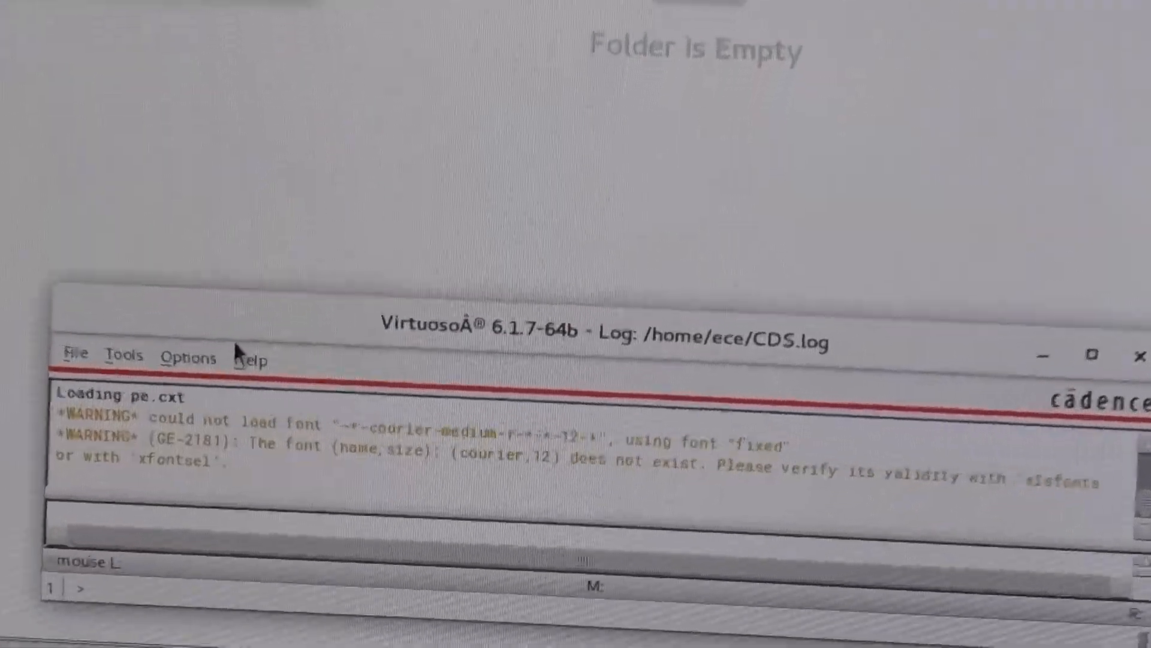
Create library expt1 attached to the existing gpdk180 technology library.
{"action": "left_click", "coordinate": [76, 353]}
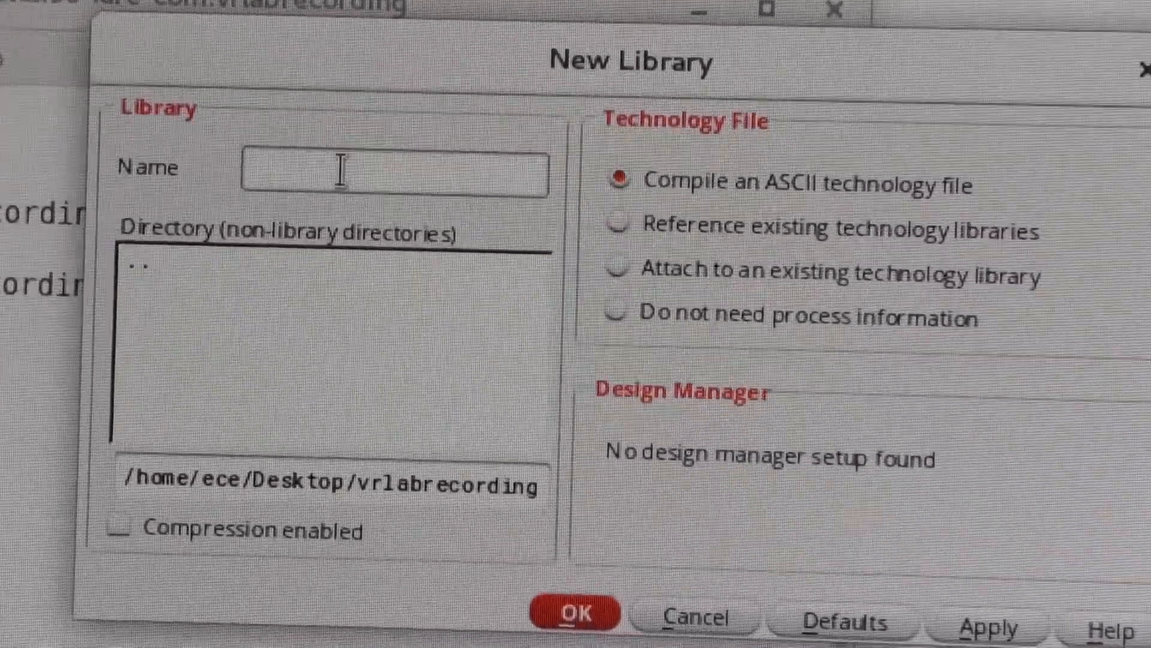
{"action": "type", "text": "expt1"}
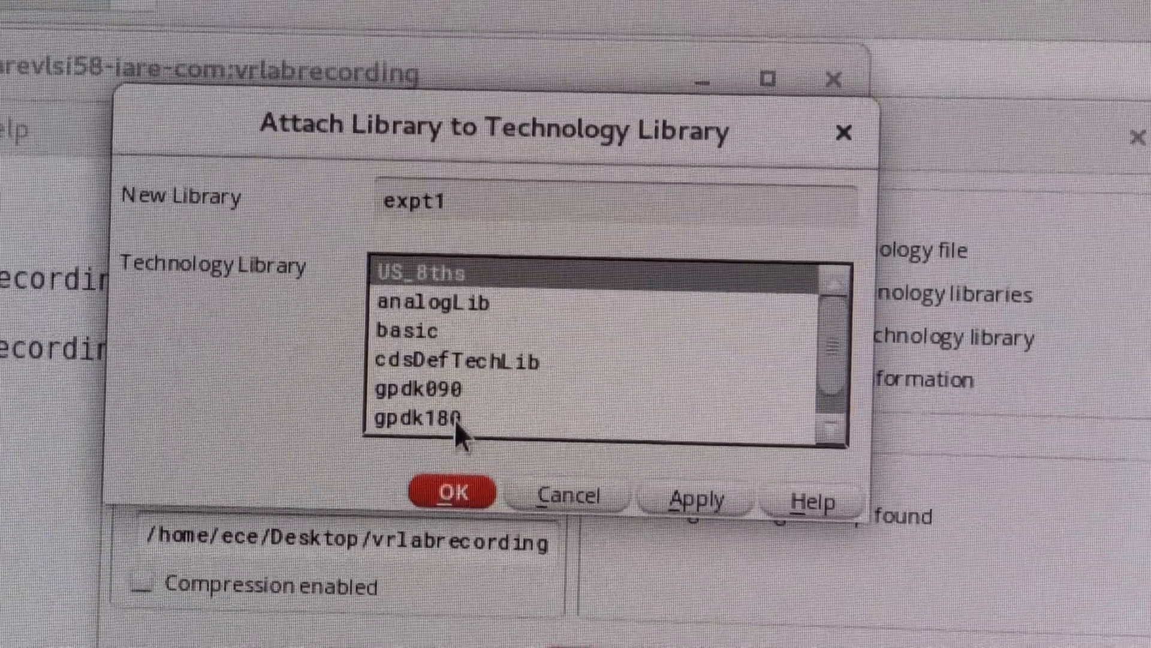
{"action": "left_click", "coordinate": [419, 418]}
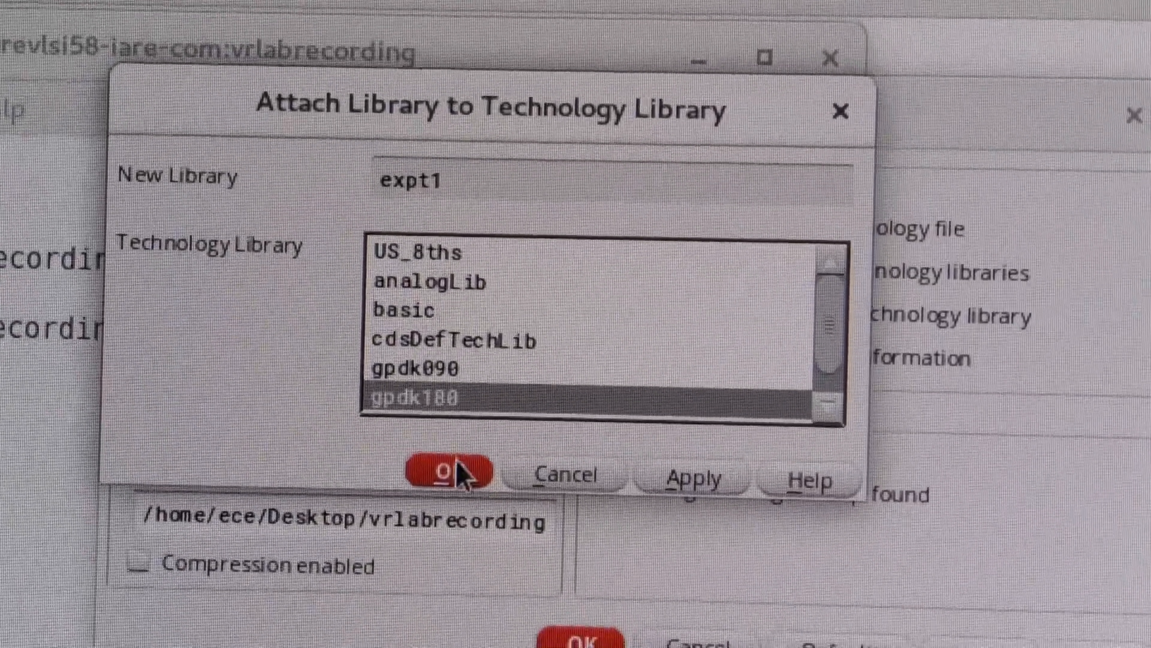
{"action": "left_click", "coordinate": [447, 474]}
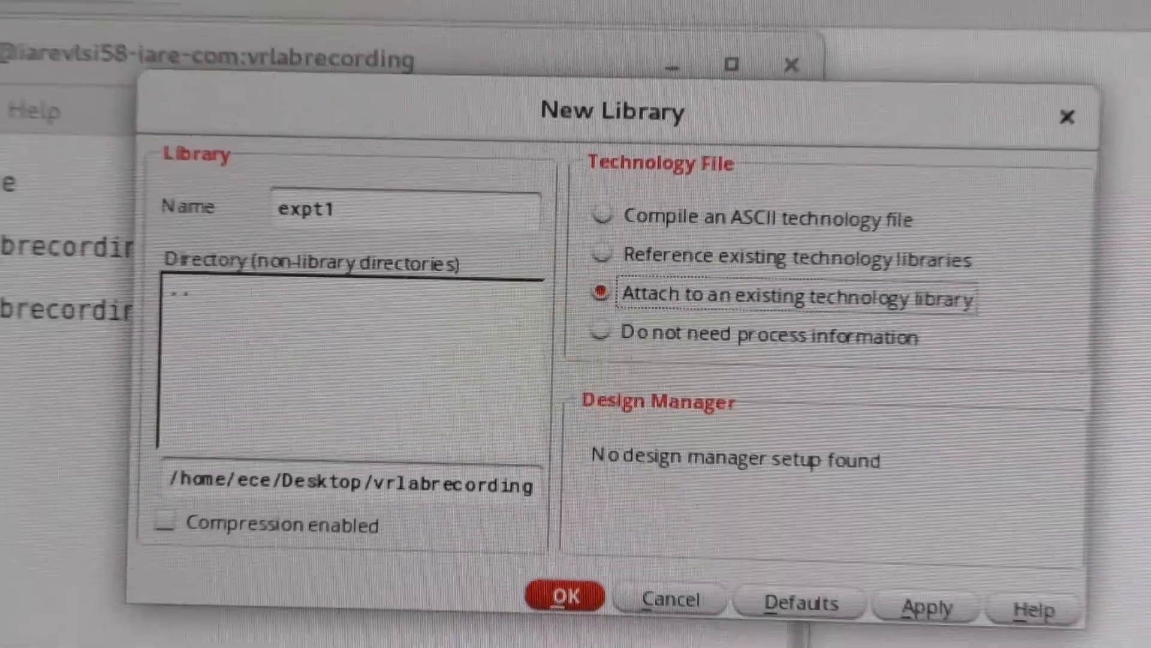
{"action": "left_click", "coordinate": [564, 595]}
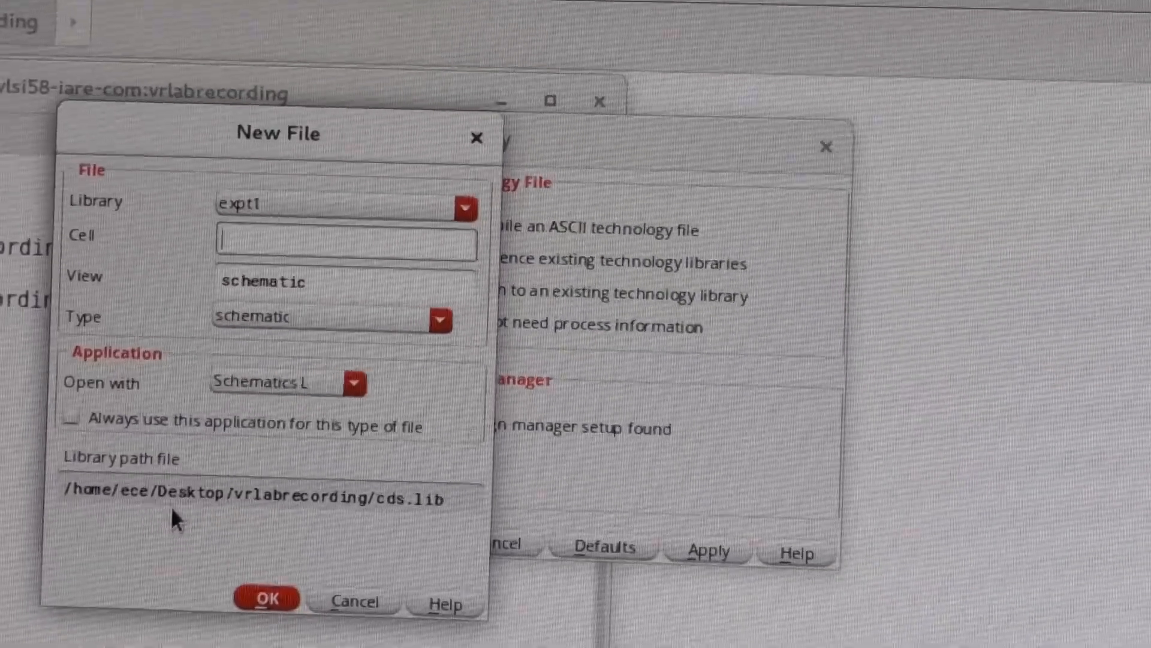
Create a schematic cellview named nmosfet in expt1 and open it in the editor.
{"action": "type", "text": "nmosf"}
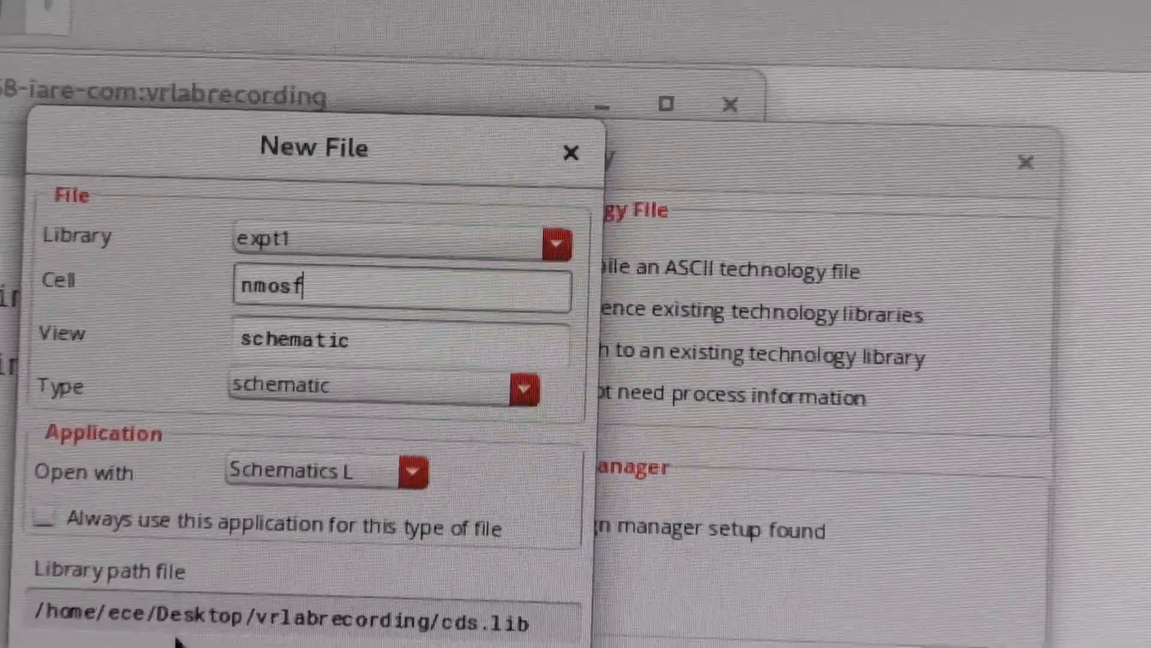
{"action": "type", "text": "e"}
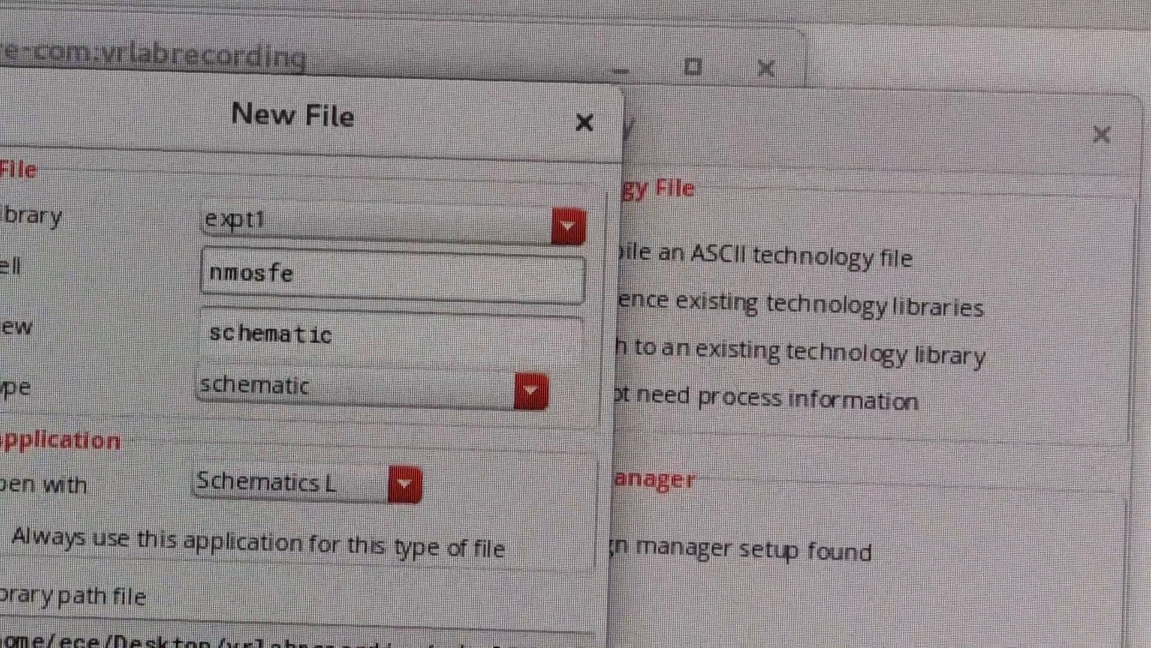
{"action": "type", "text": "t"}
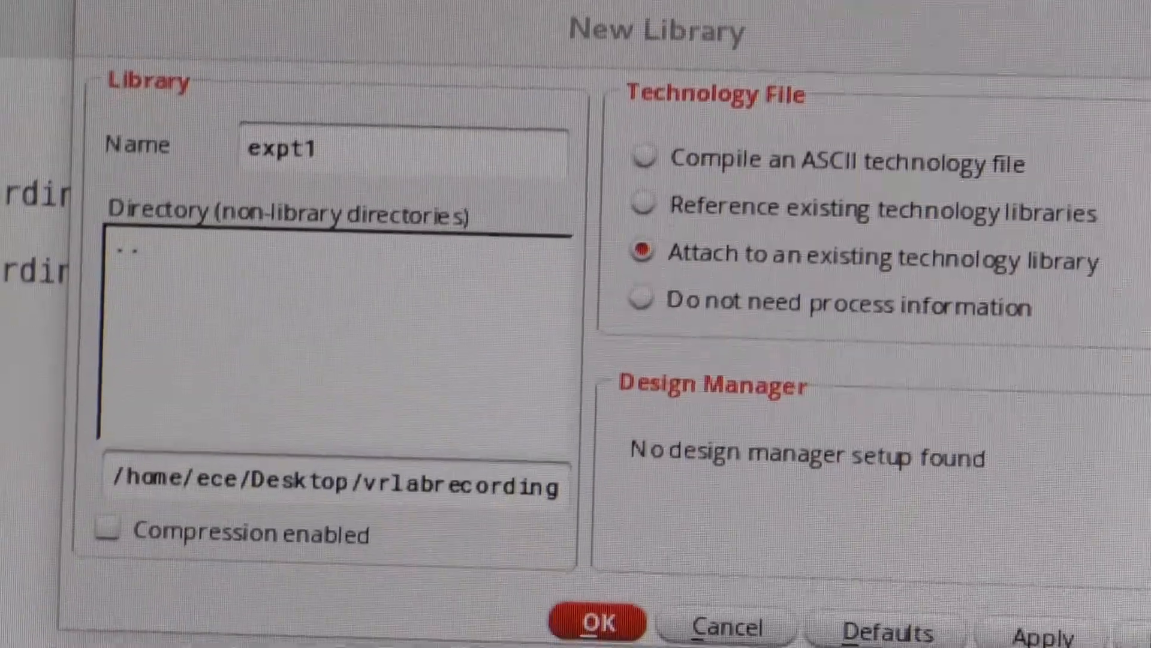
{"action": "left_click", "coordinate": [596, 623]}
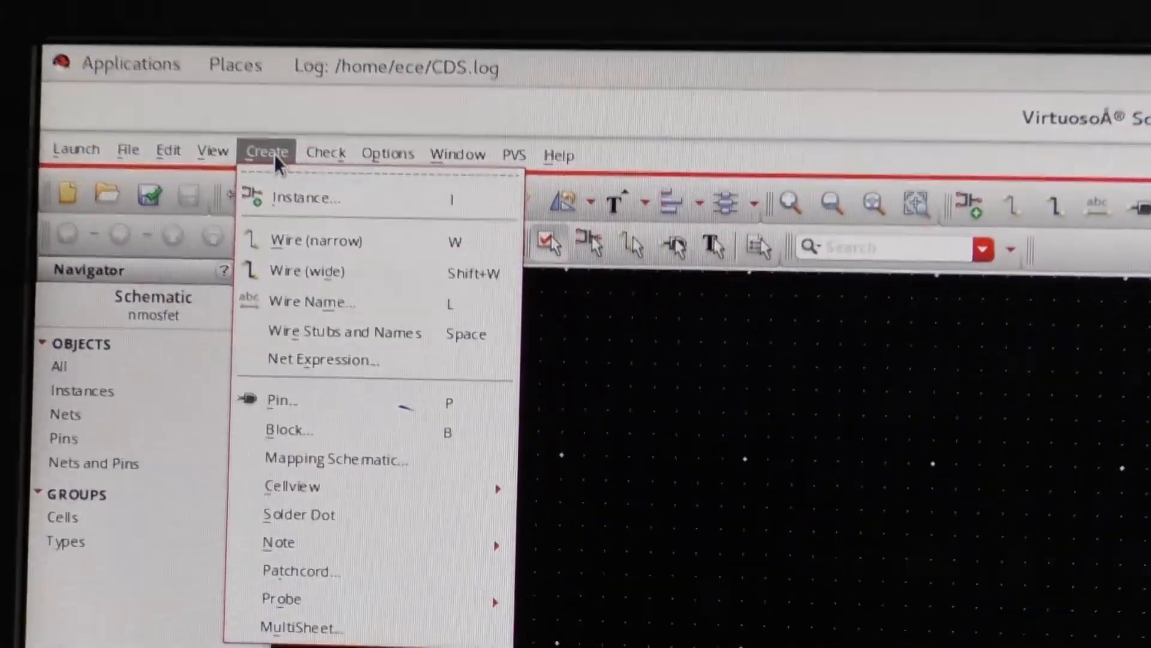
Add an nmos symbol instance from gpdk180 to the nmosfet schematic.
{"action": "left_click", "coordinate": [306, 198]}
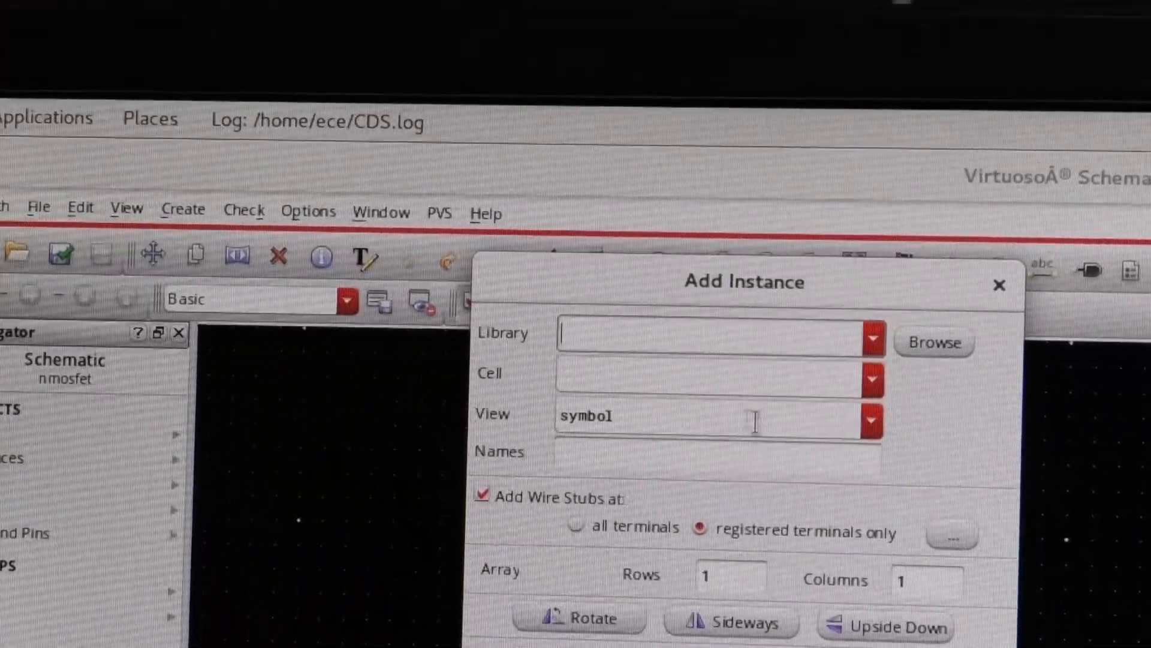
{"action": "left_click", "coordinate": [934, 342]}
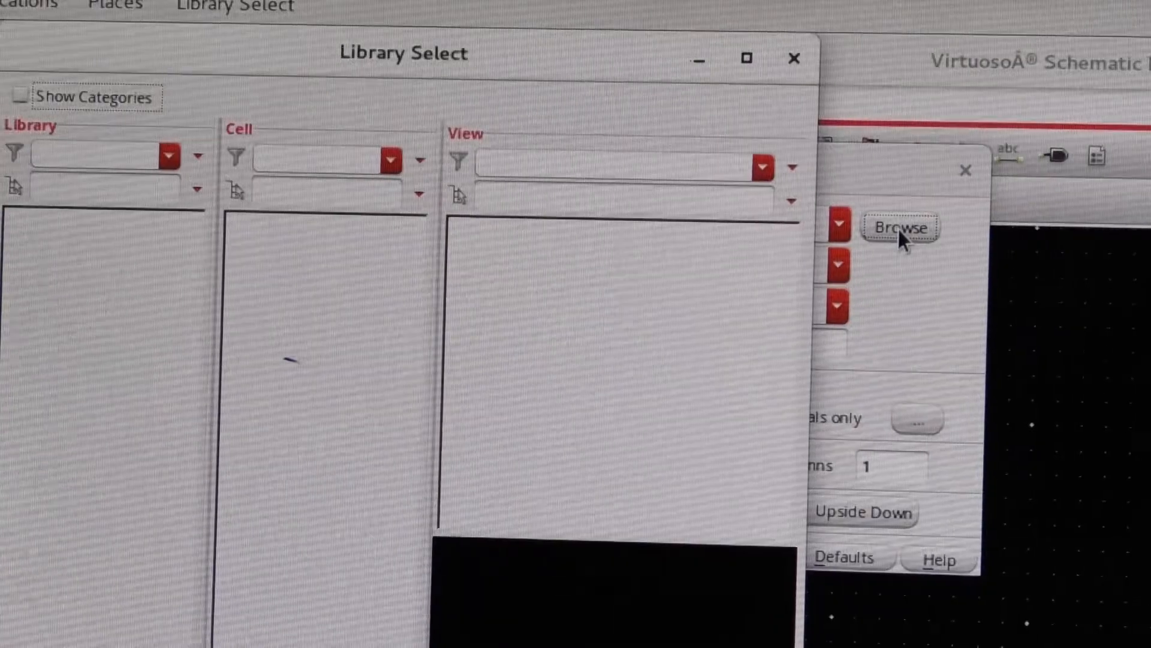
{"action": "left_click", "coordinate": [898, 226]}
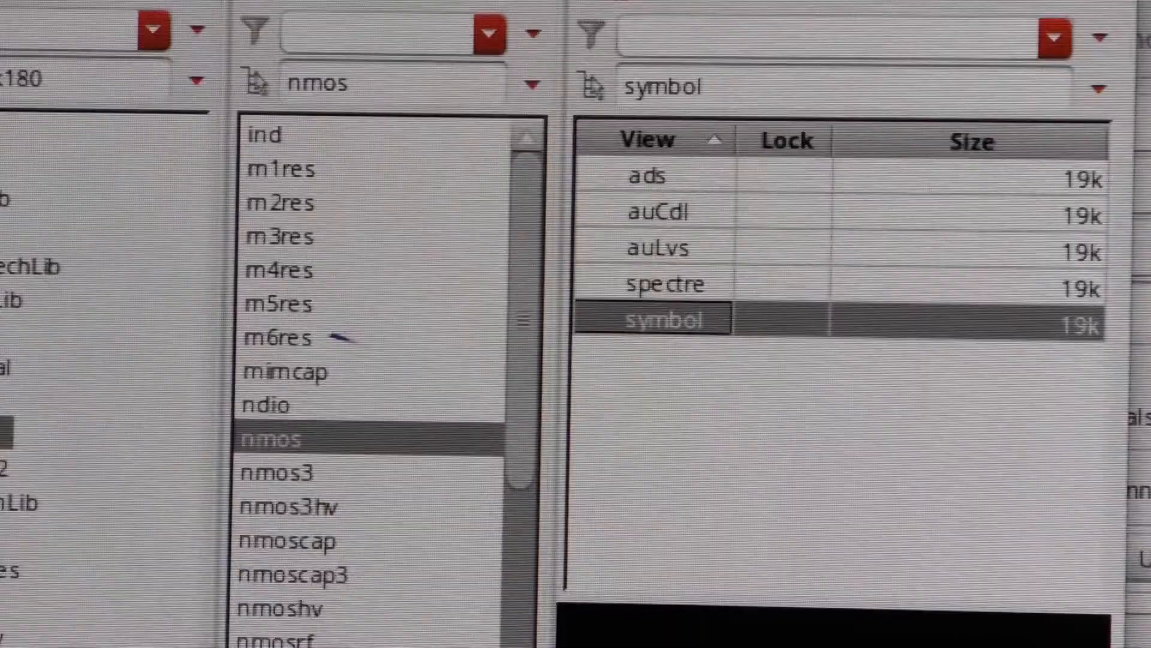
{"action": "double_click", "coordinate": [664, 320]}
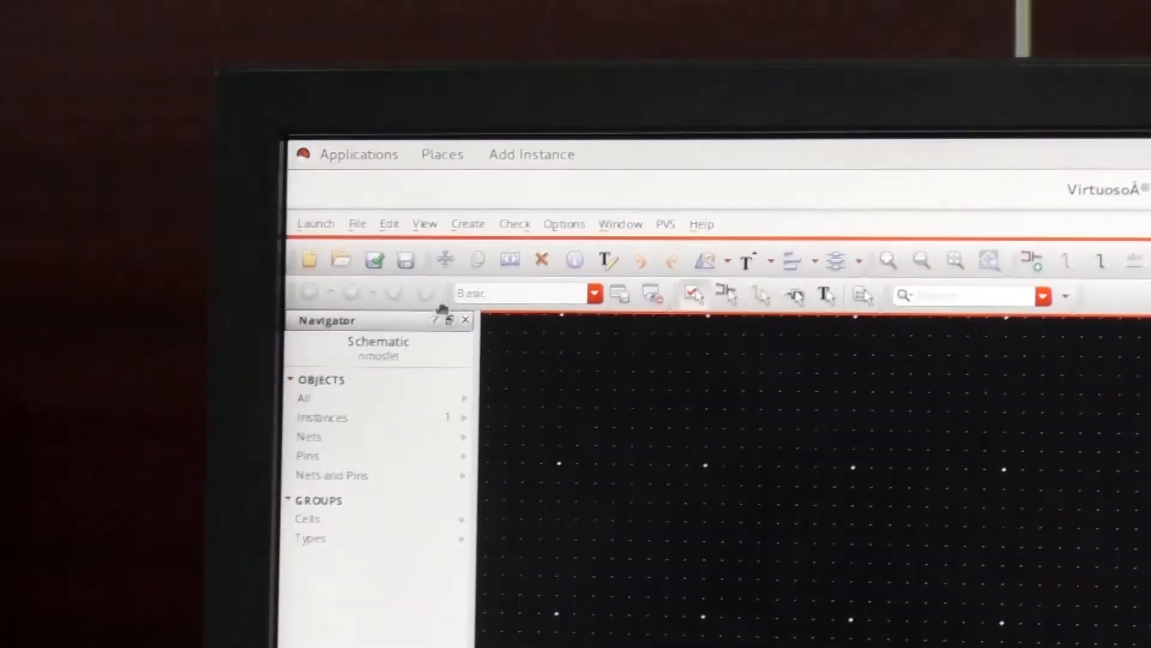
Add a 1K resistor R1 from analogLib res beside the nmos transistor.
{"action": "left_click", "coordinate": [468, 224]}
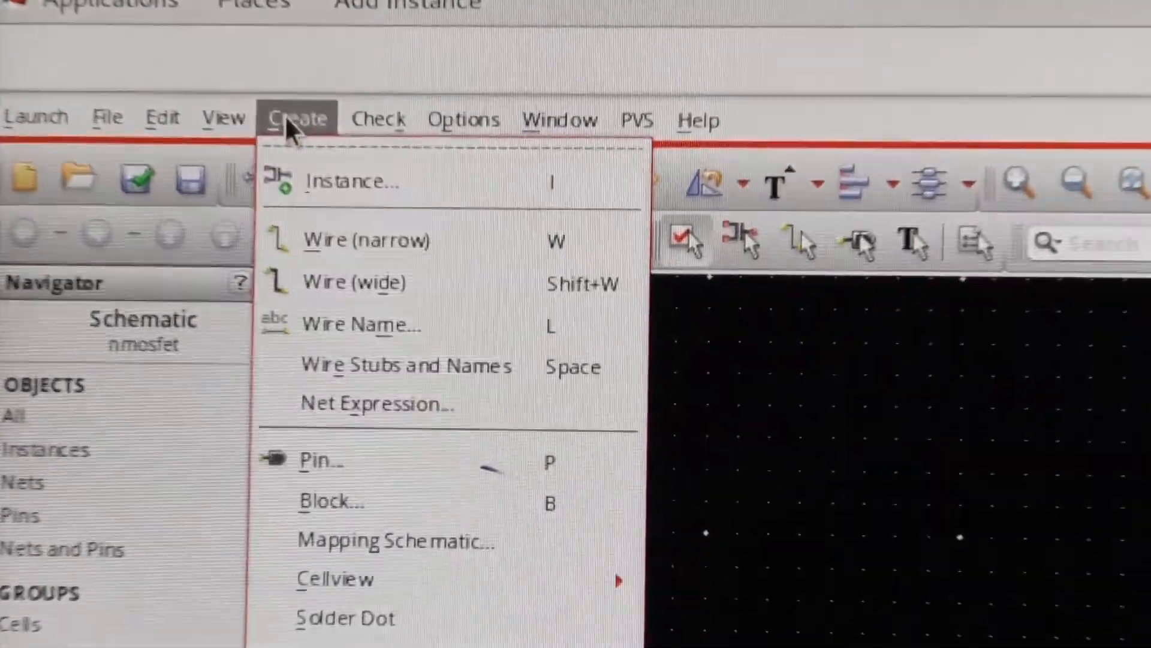
{"action": "left_click", "coordinate": [353, 181]}
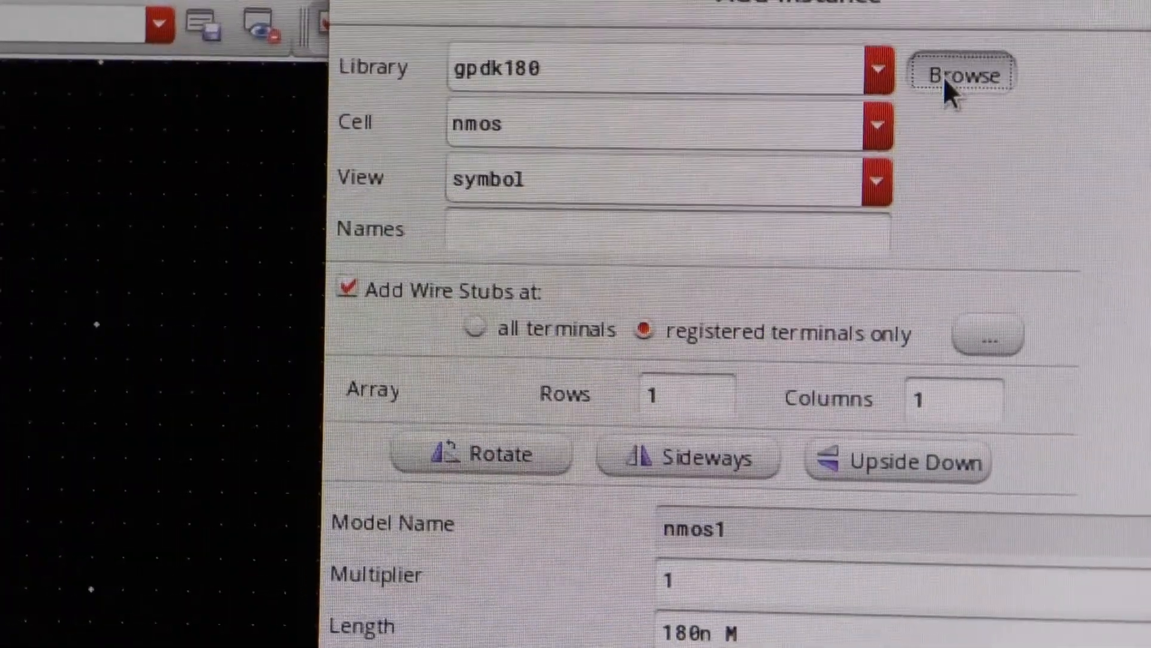
{"action": "left_click", "coordinate": [960, 75]}
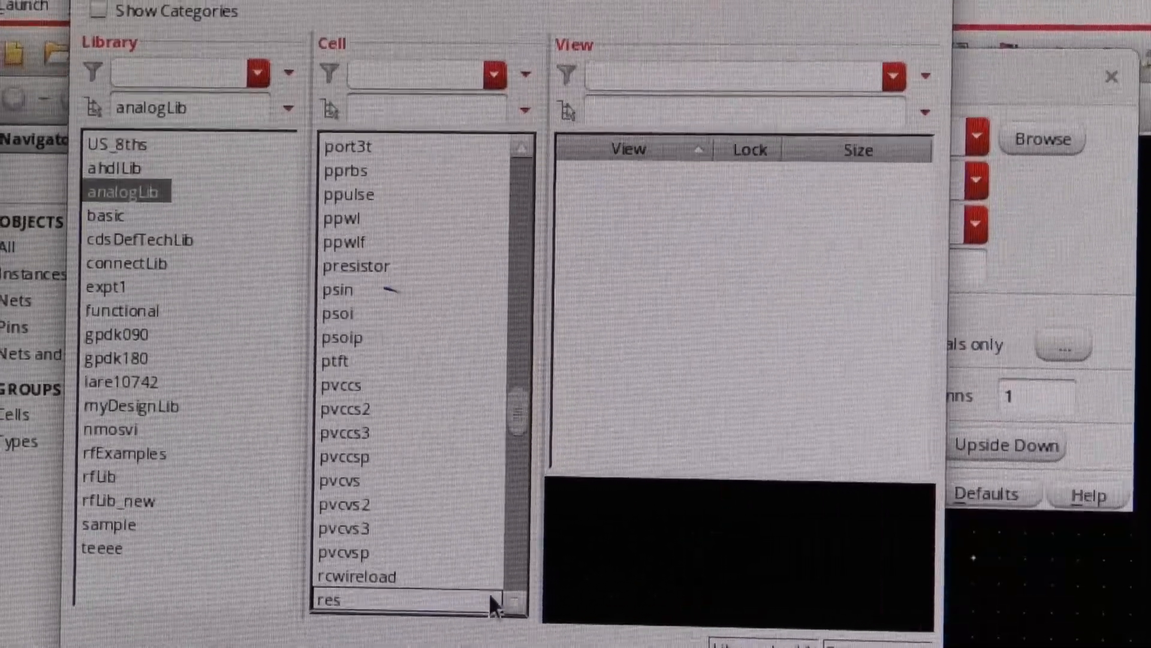
{"action": "left_click", "coordinate": [328, 600]}
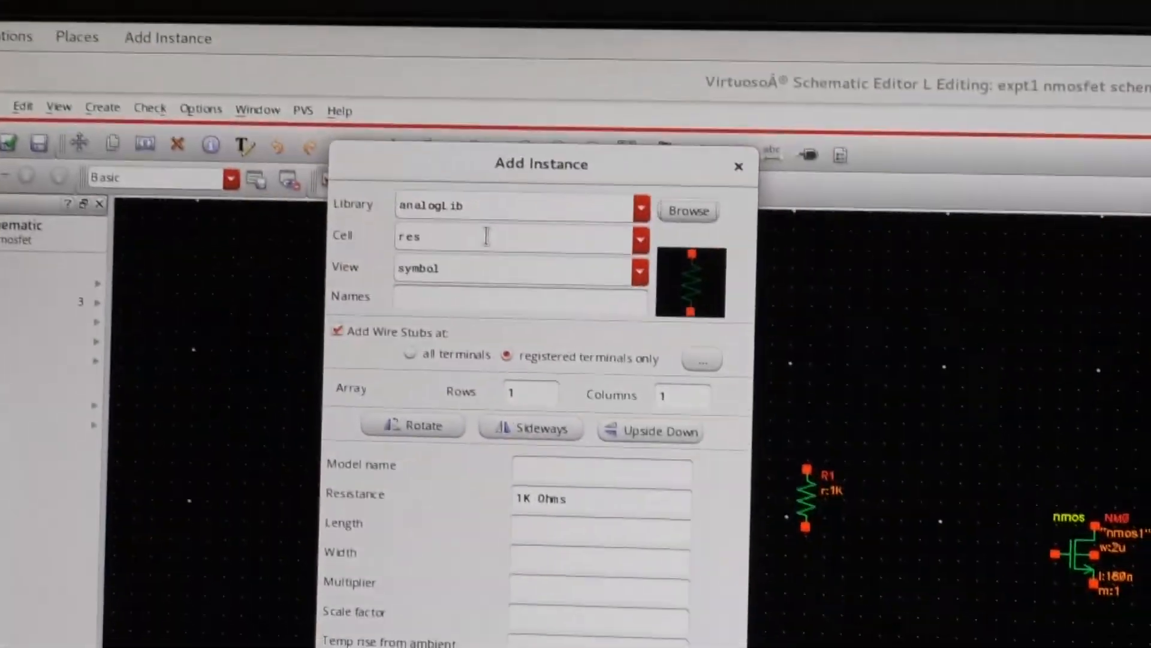
Place an analogLib vdc source below the left resistor of the circuit.
{"action": "left_click", "coordinate": [637, 239]}
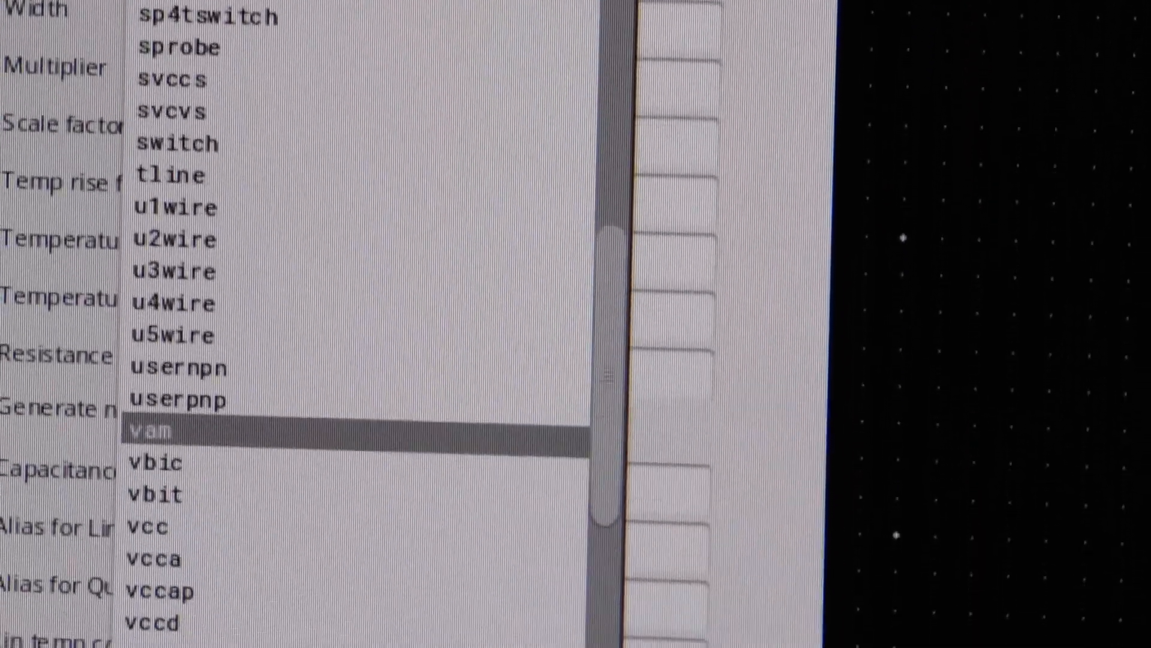
{"action": "scroll", "scroll_direction": "down", "scroll_amount": 3}
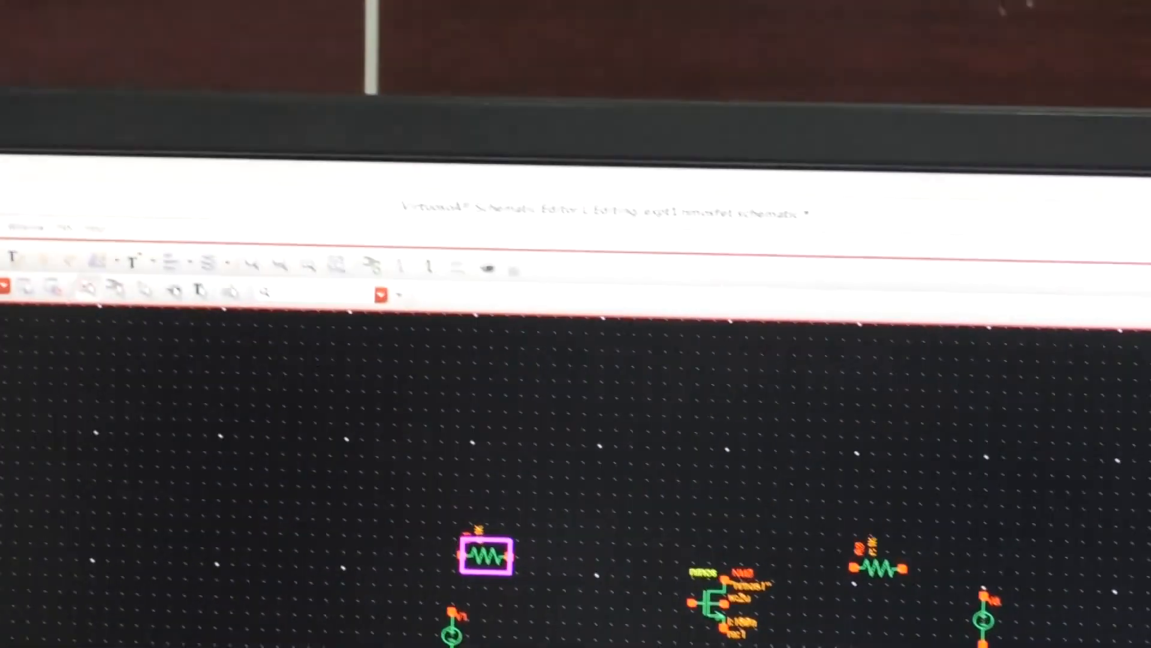
Draw narrow wires from the transistor's source terminal down toward the bottom return path.
{"action": "left_click", "coordinate": [253, 138]}
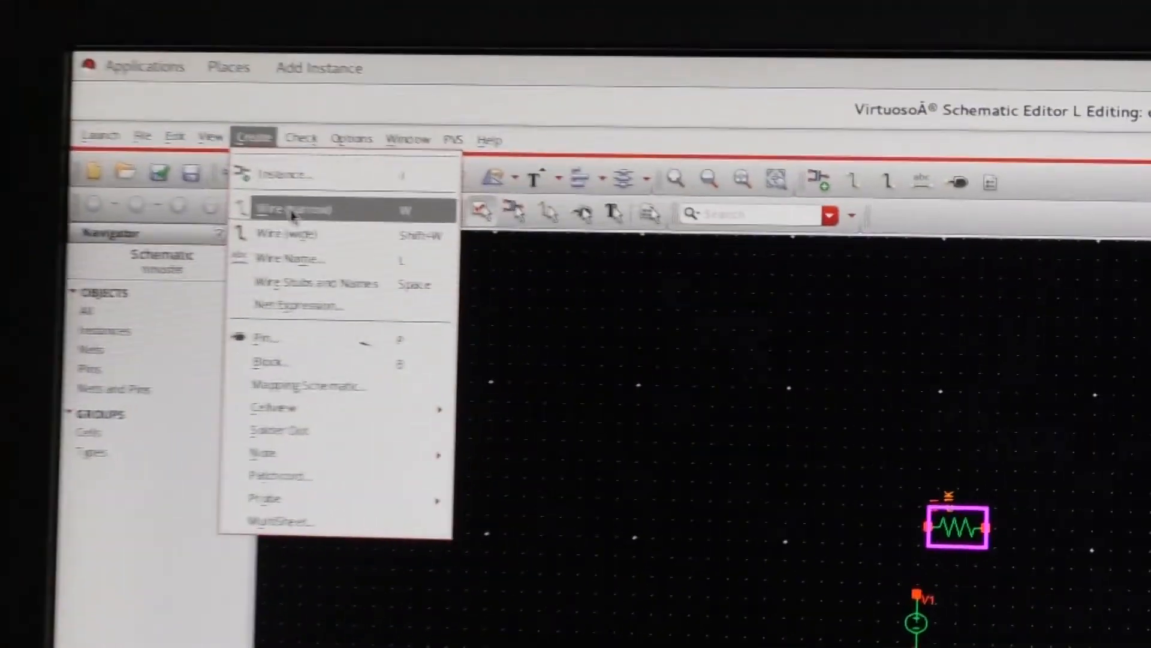
{"action": "left_click", "coordinate": [294, 209]}
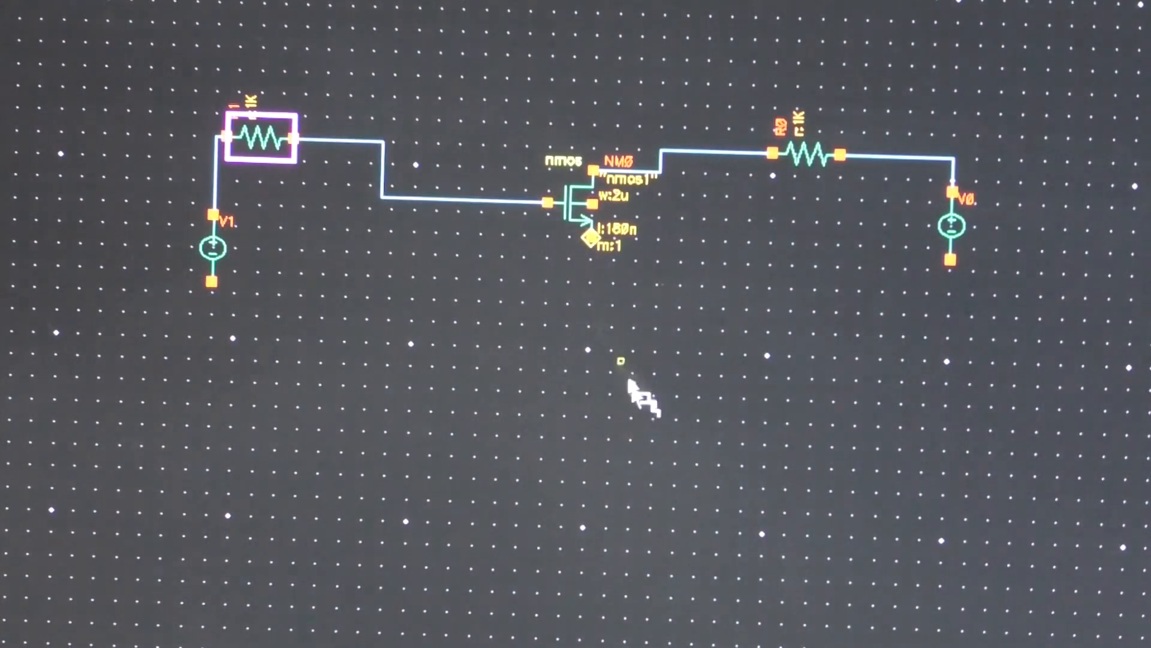
{"action": "mouse_move", "coordinate": [602, 256]}
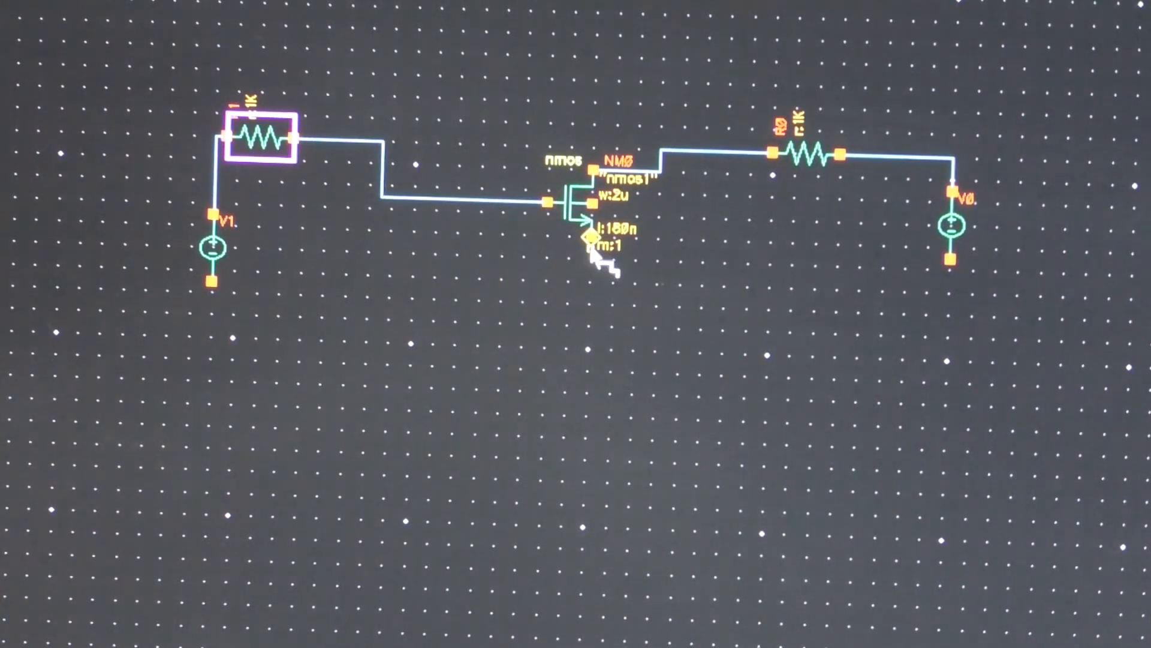
{"action": "left_click_drag", "start_coordinate": [588, 235], "coordinate": [602, 352]}
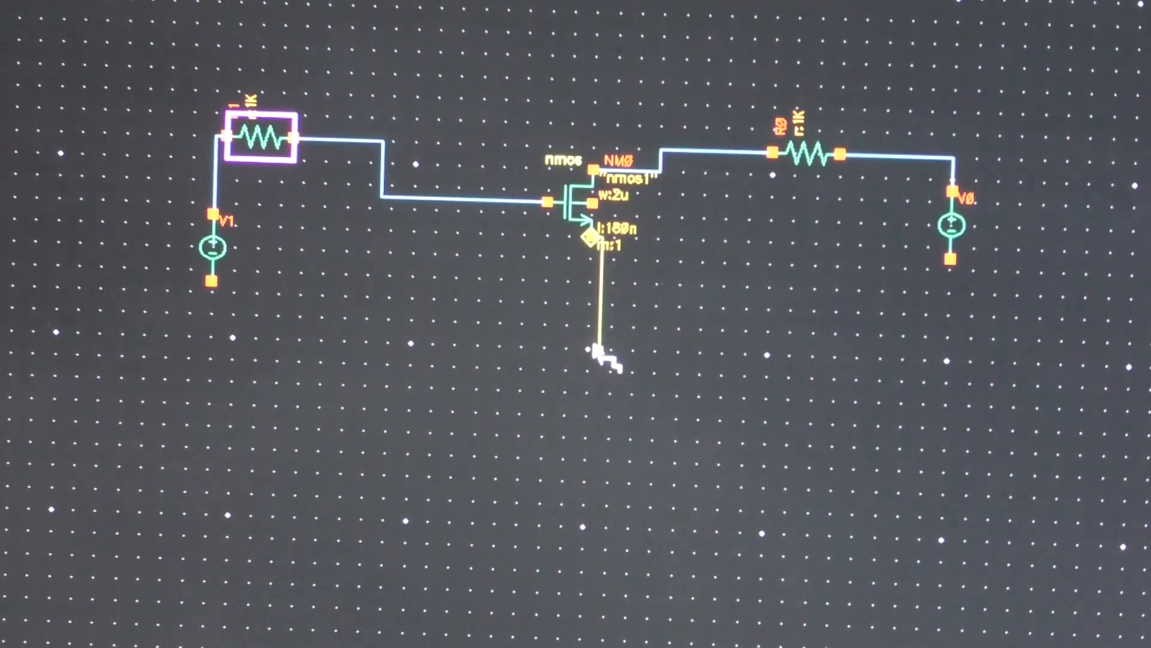
{"action": "left_click_drag", "start_coordinate": [606, 356], "coordinate": [209, 280]}
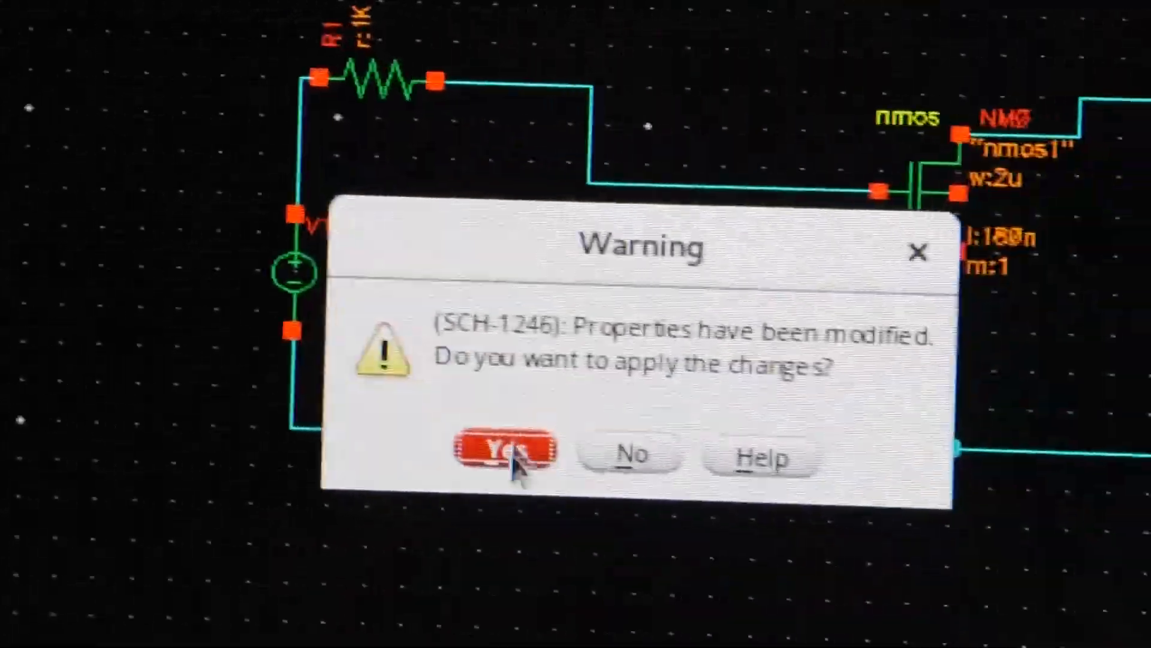
Apply the modified resistor properties, setting R0 to 10 ohms in the closed loop.
{"action": "left_click", "coordinate": [505, 453]}
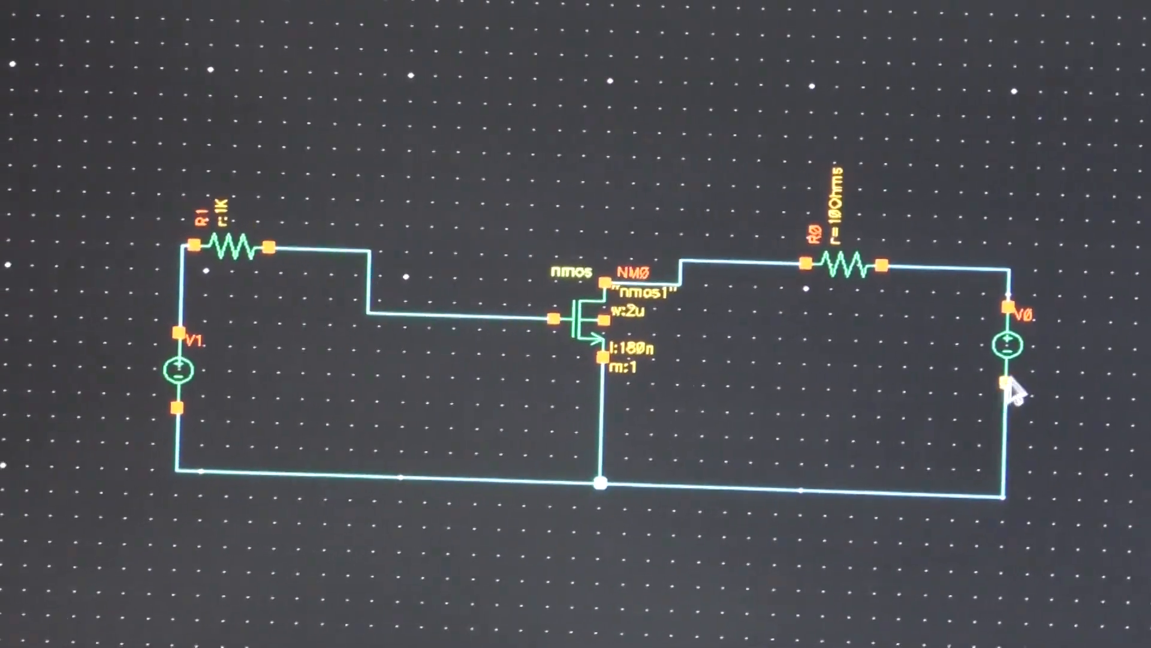
Set the right source V0 to a DC voltage of 1.8 V.
{"action": "double_click", "coordinate": [1006, 345]}
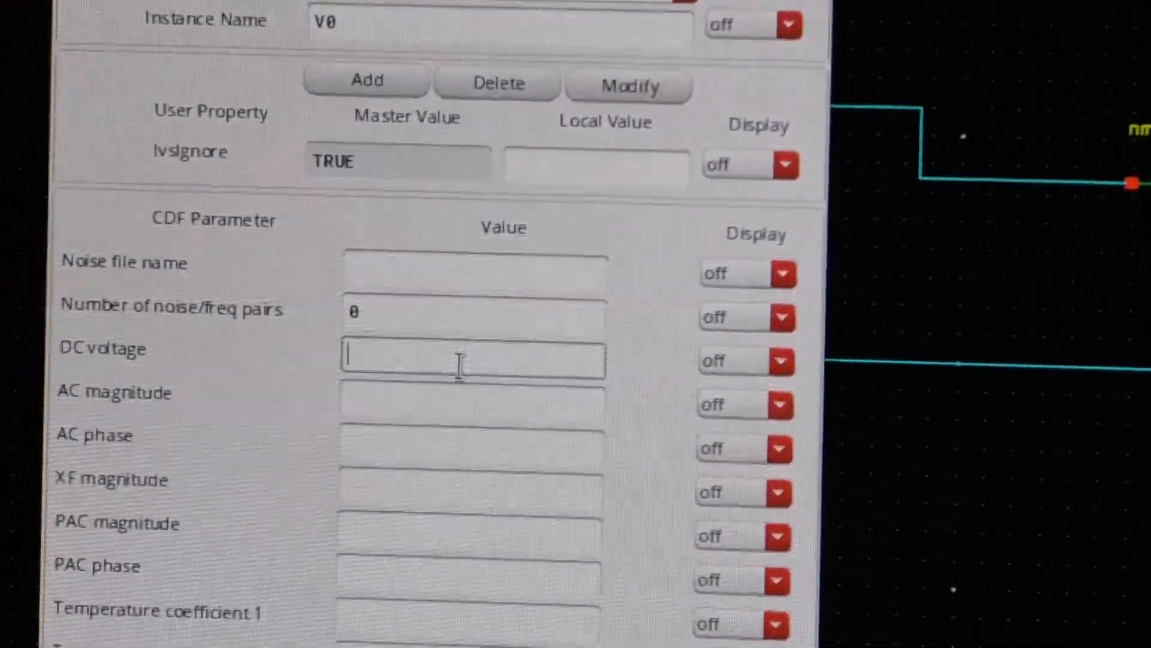
{"action": "type", "text": "1.8"}
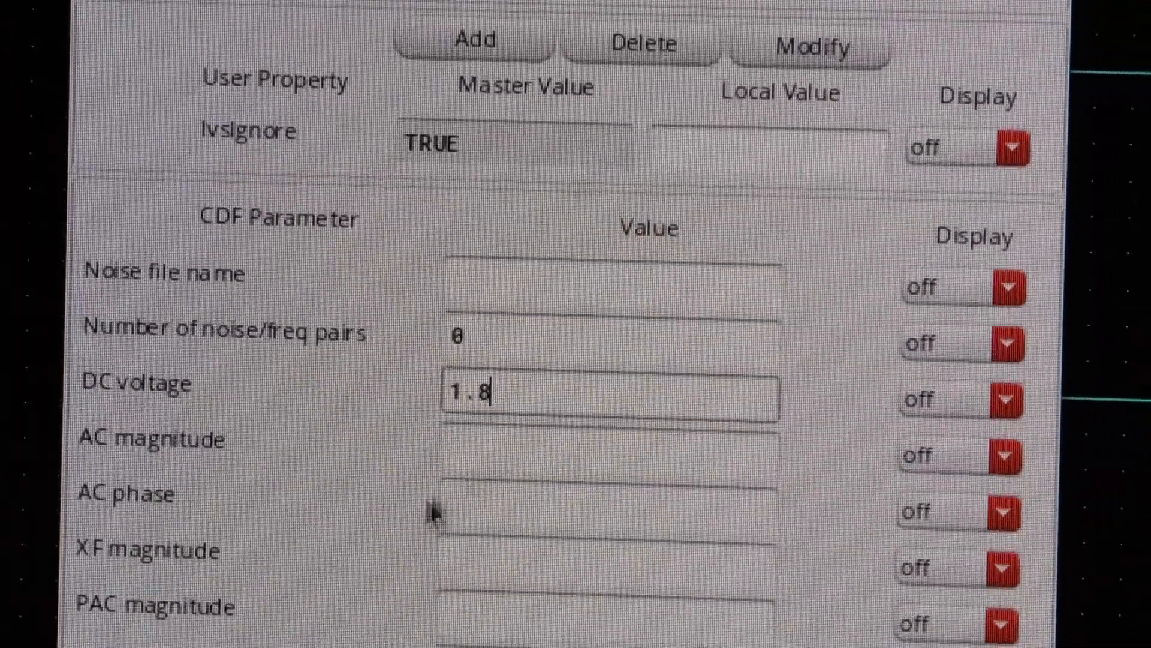
{"action": "scroll", "scroll_direction": "down", "scroll_amount": 3}
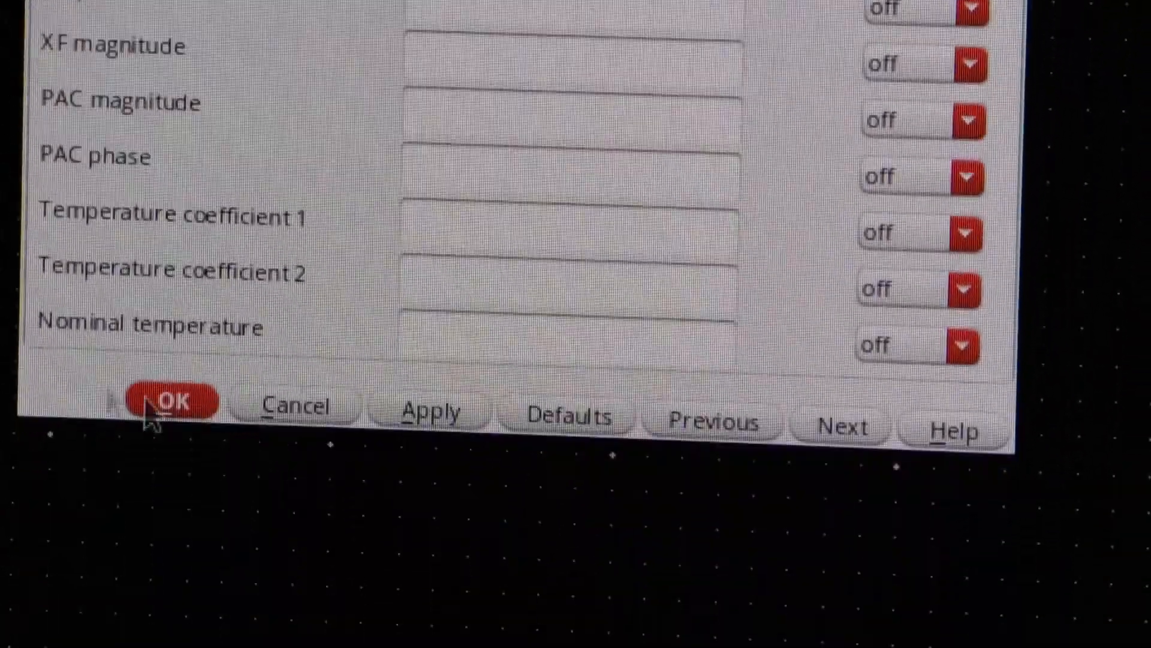
{"action": "left_click", "coordinate": [170, 402]}
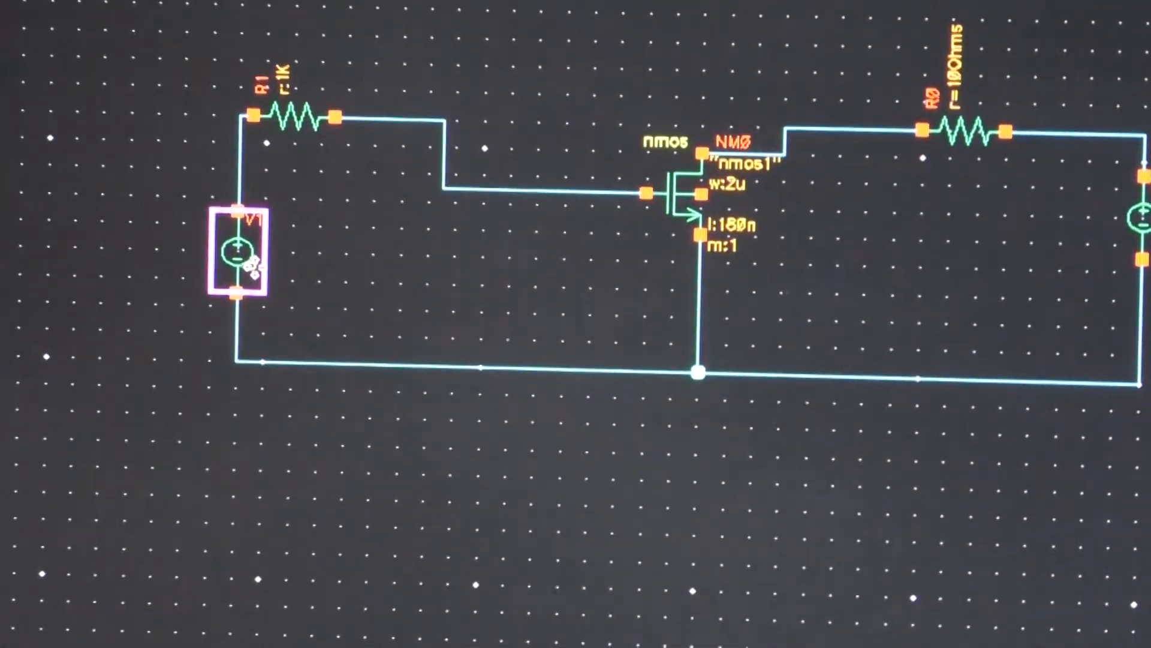
Give the left source V1 a variable DC voltage named Vgs.
{"action": "right_click", "coordinate": [242, 242]}
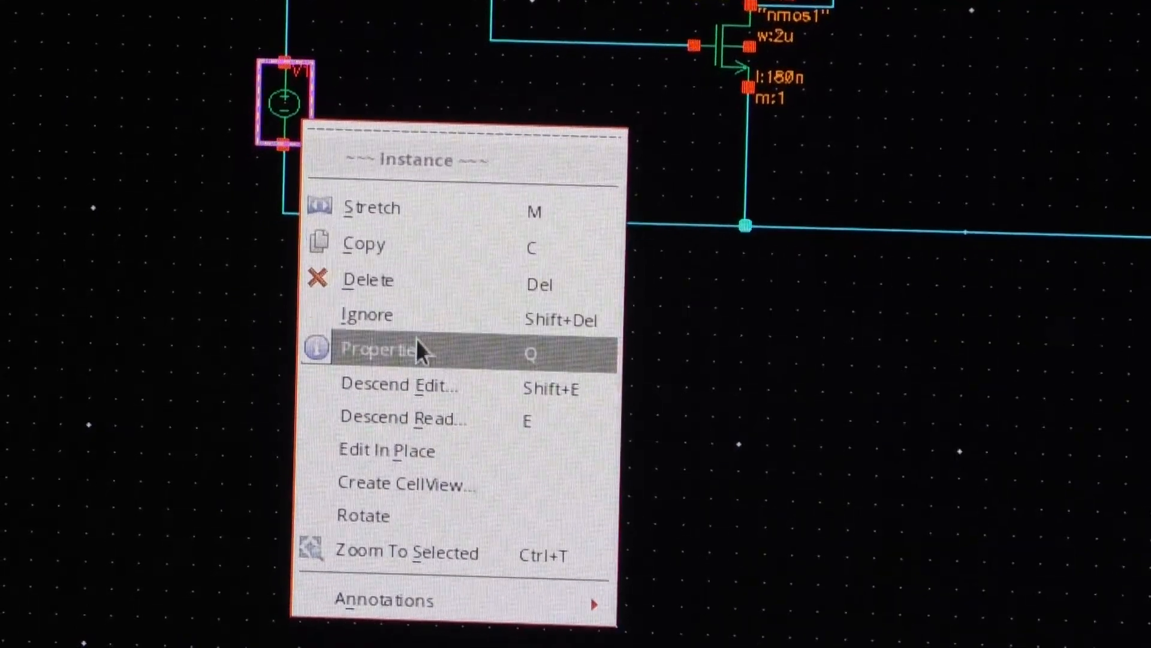
{"action": "left_click", "coordinate": [376, 349]}
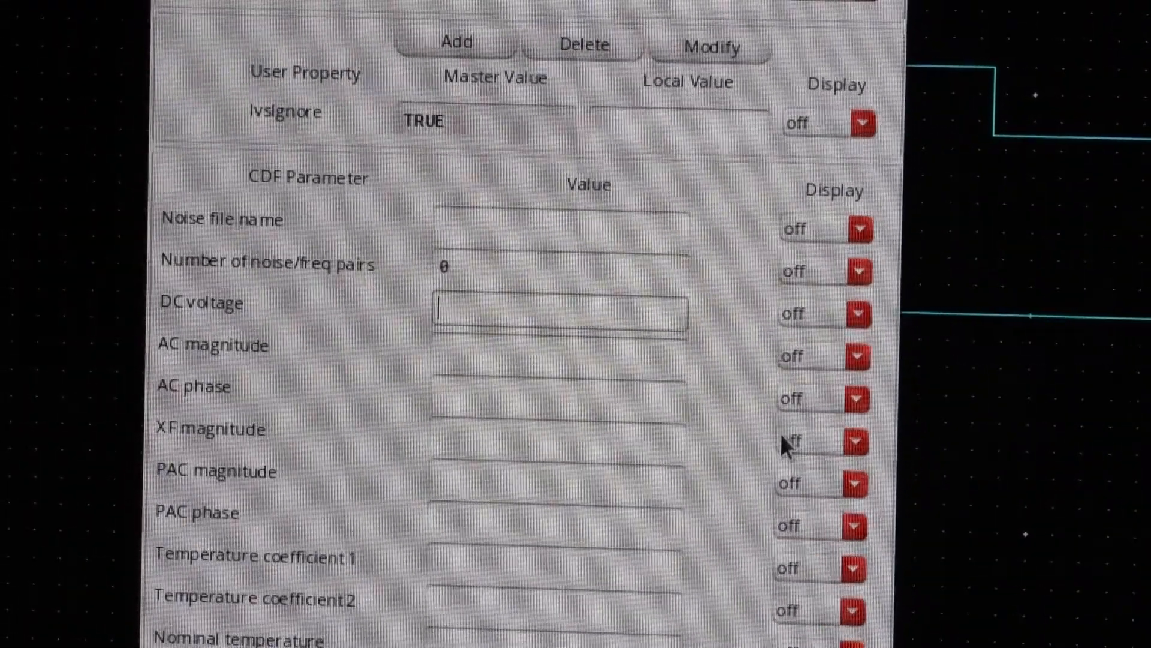
{"action": "type", "text": "v"}
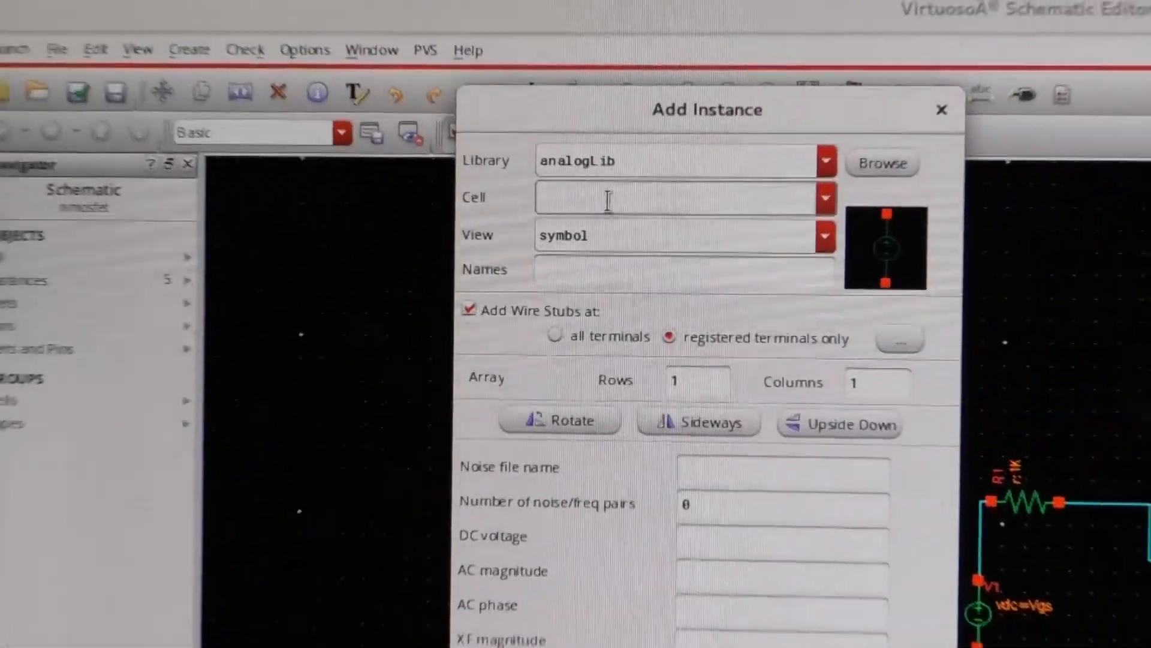
Place a gnd instance from analogLib on the bottom wire under the transistor.
{"action": "type", "text": "gnd"}
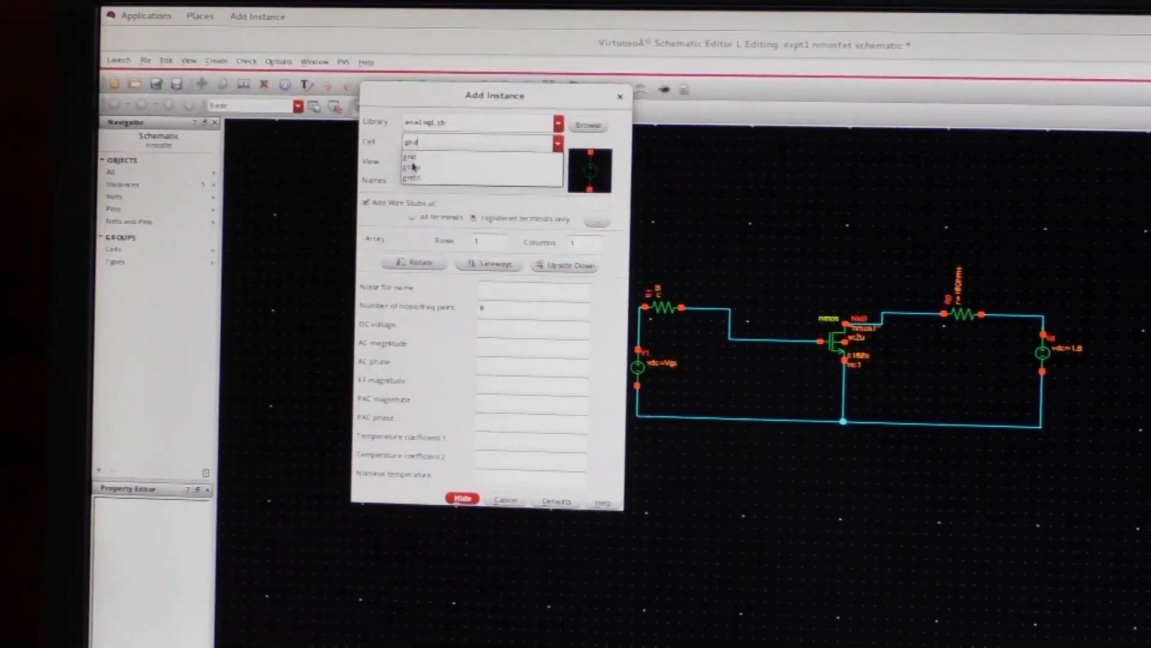
{"action": "left_click", "coordinate": [410, 156]}
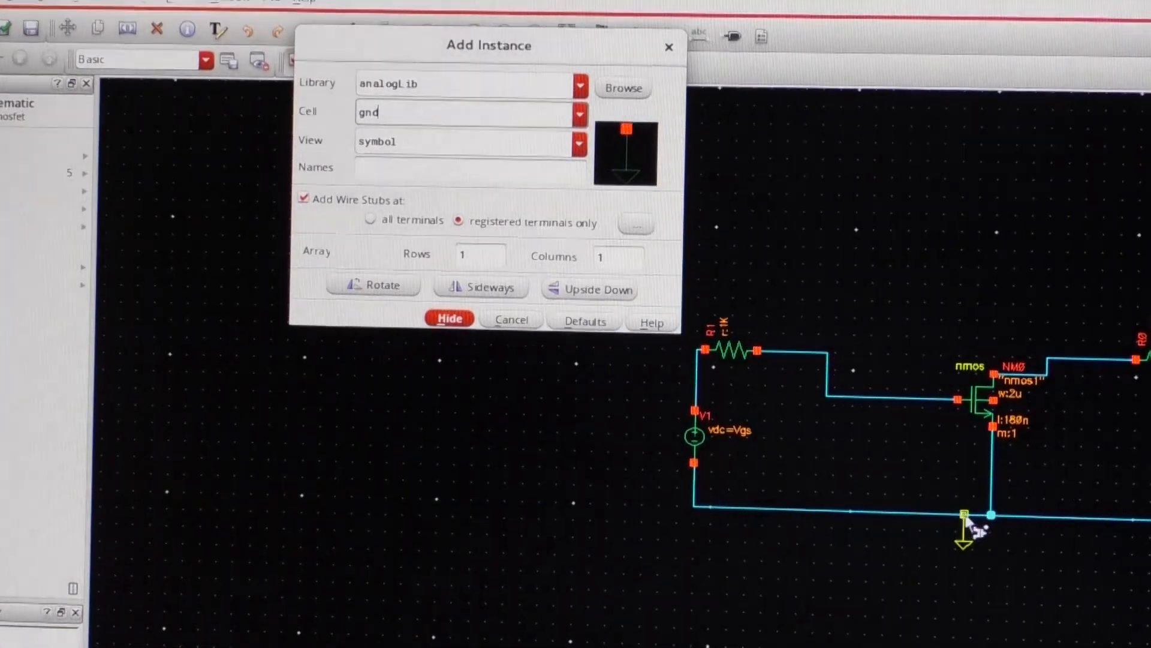
{"action": "left_click", "coordinate": [449, 318]}
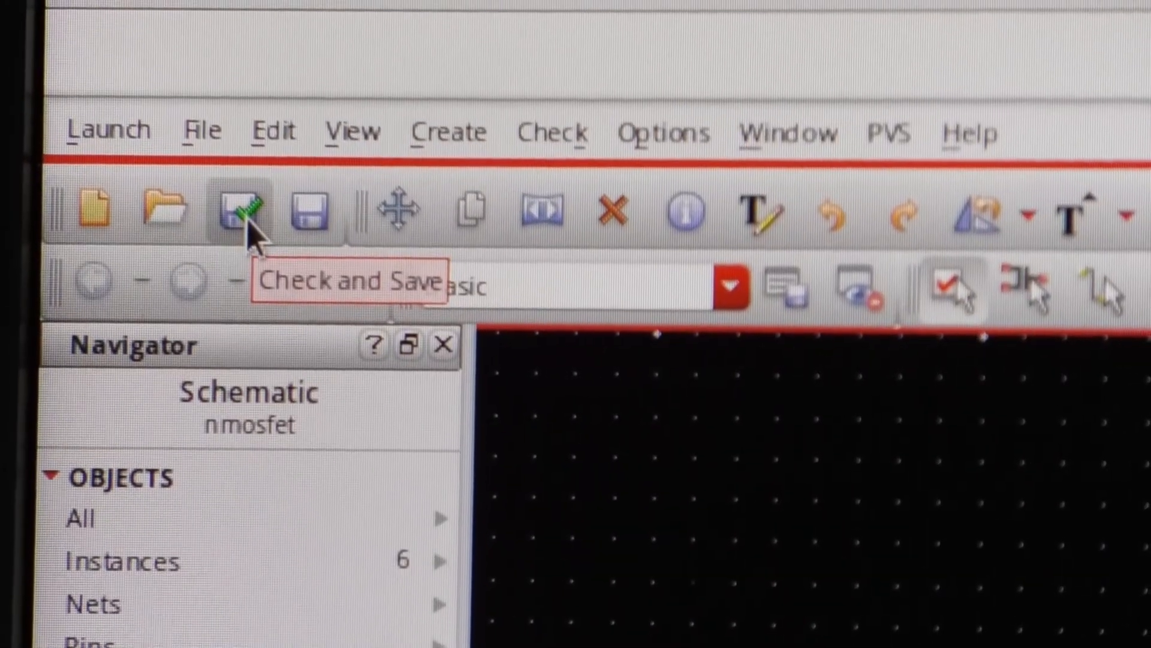
Check and save the schematic and close the report showing 2 warnings.
{"action": "left_click", "coordinate": [246, 213]}
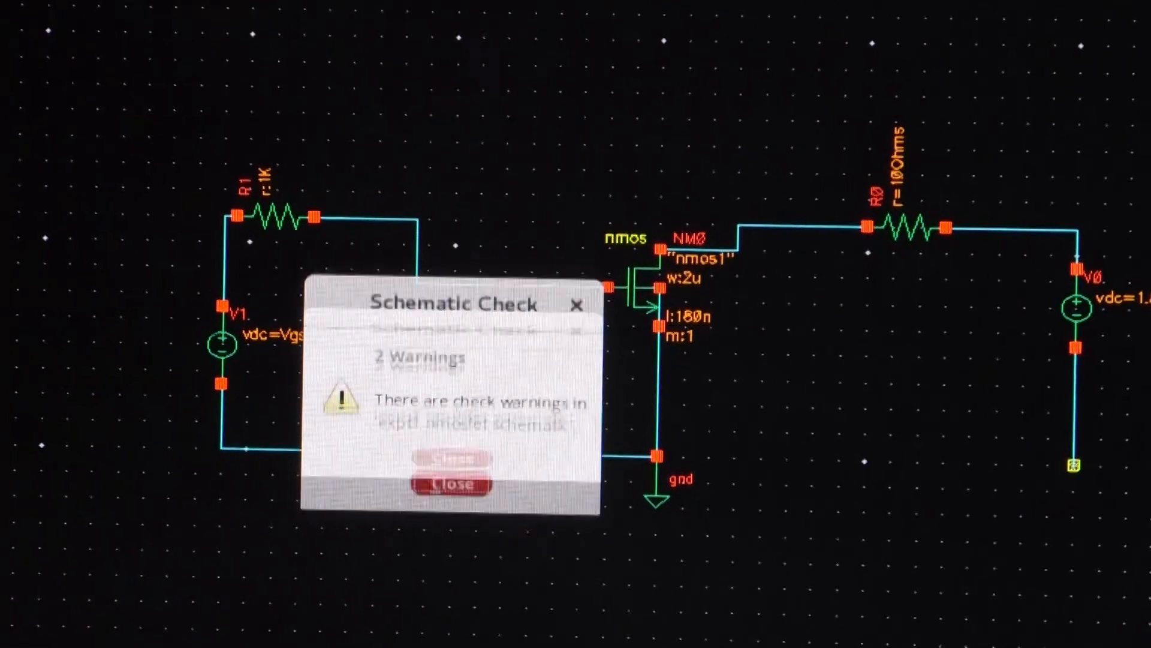
{"action": "left_click", "coordinate": [453, 483]}
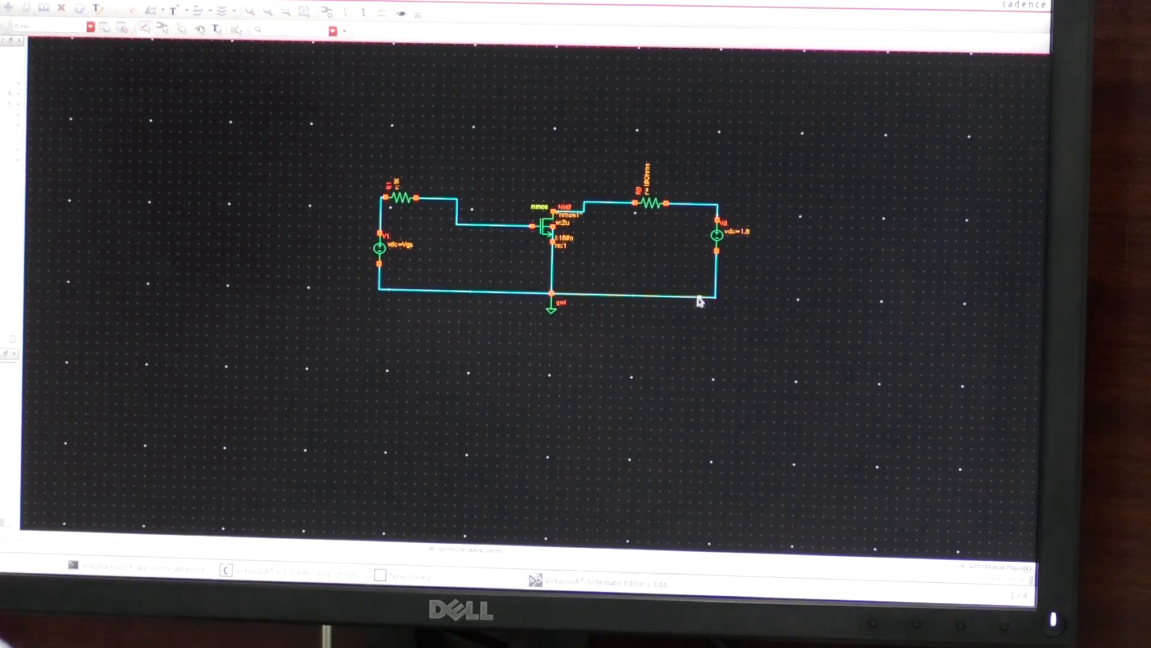
{"action": "mouse_move", "coordinate": [653, 276]}
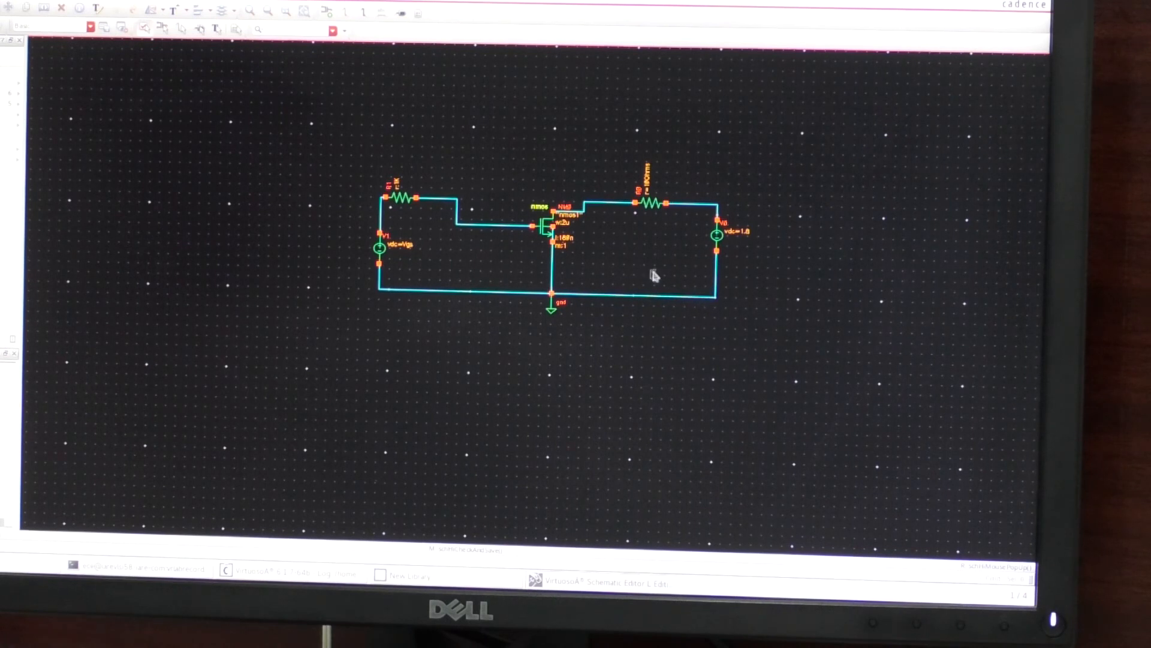
{"action": "mouse_move", "coordinate": [564, 246]}
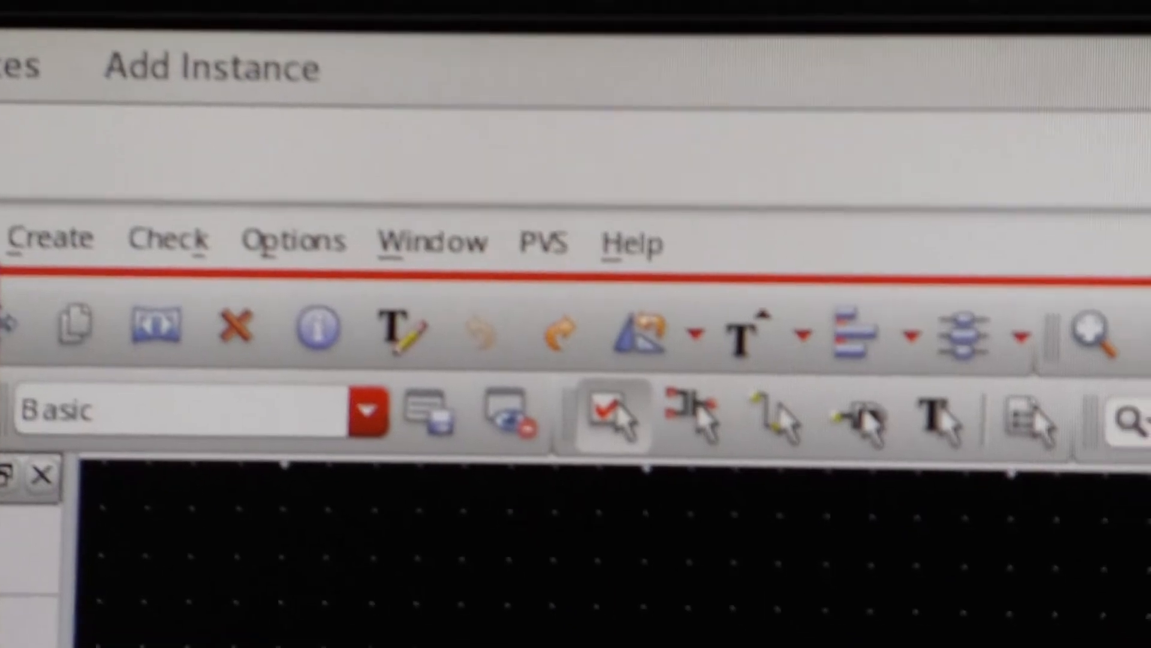
Bring up the Analyses menu in the ADE L window.
{"action": "left_click", "coordinate": [374, 105]}
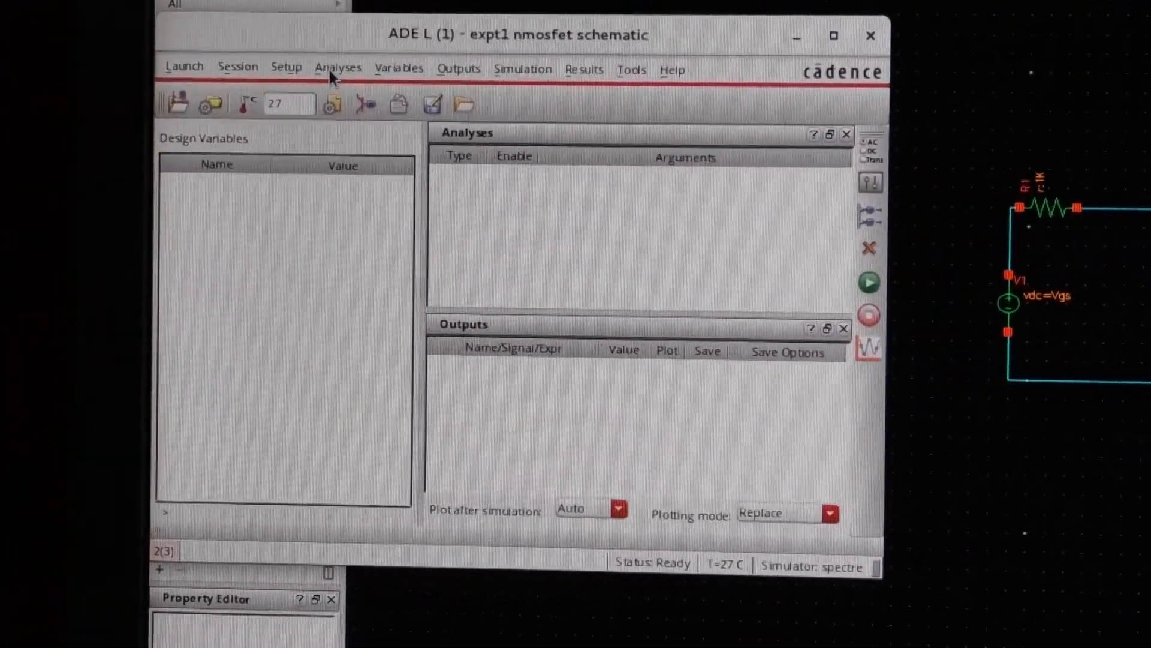
{"action": "left_click", "coordinate": [337, 67]}
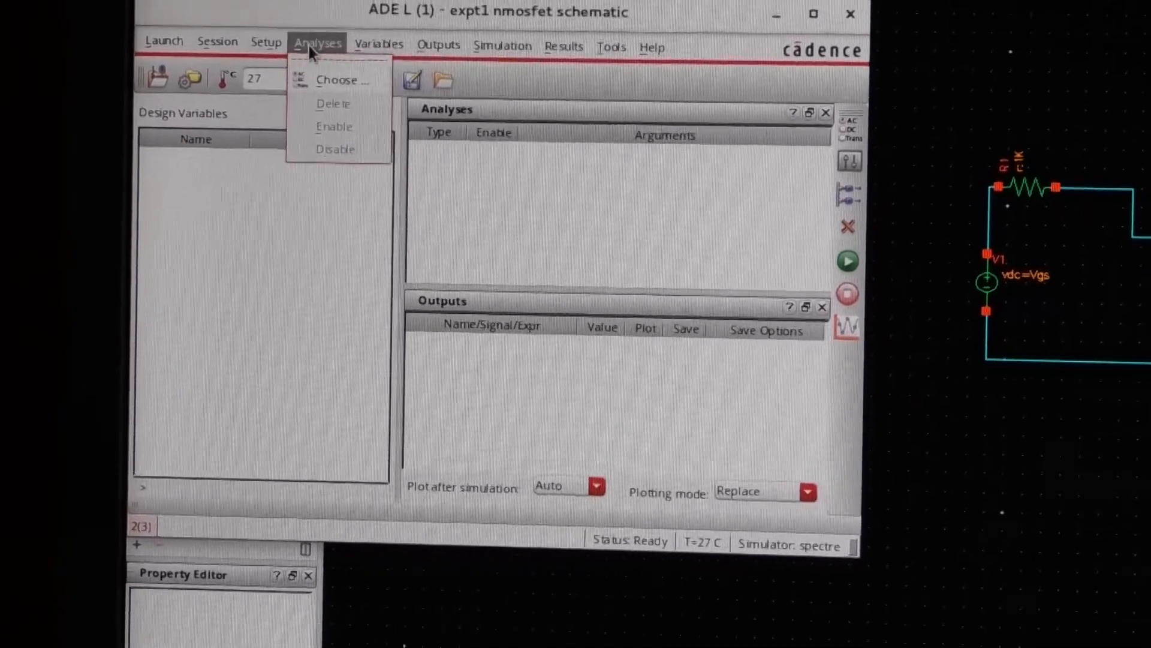
Add a DC analysis sweeping V0's dc component parameter from 0 to 1.8 V.
{"action": "left_click", "coordinate": [341, 79]}
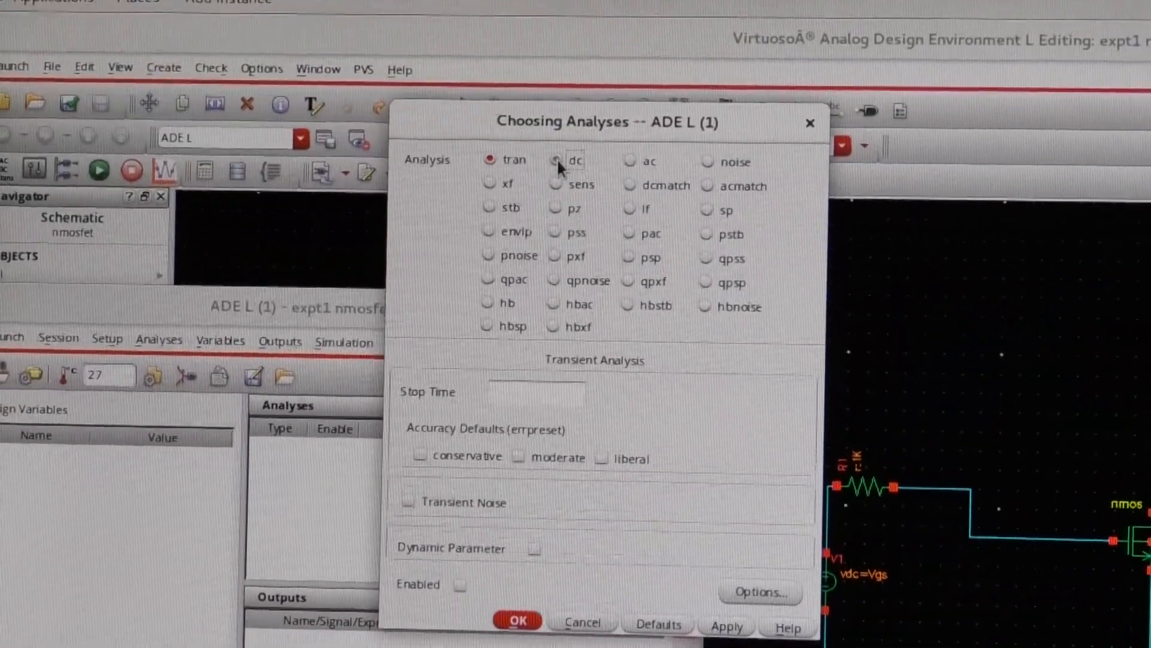
{"action": "left_click", "coordinate": [555, 159]}
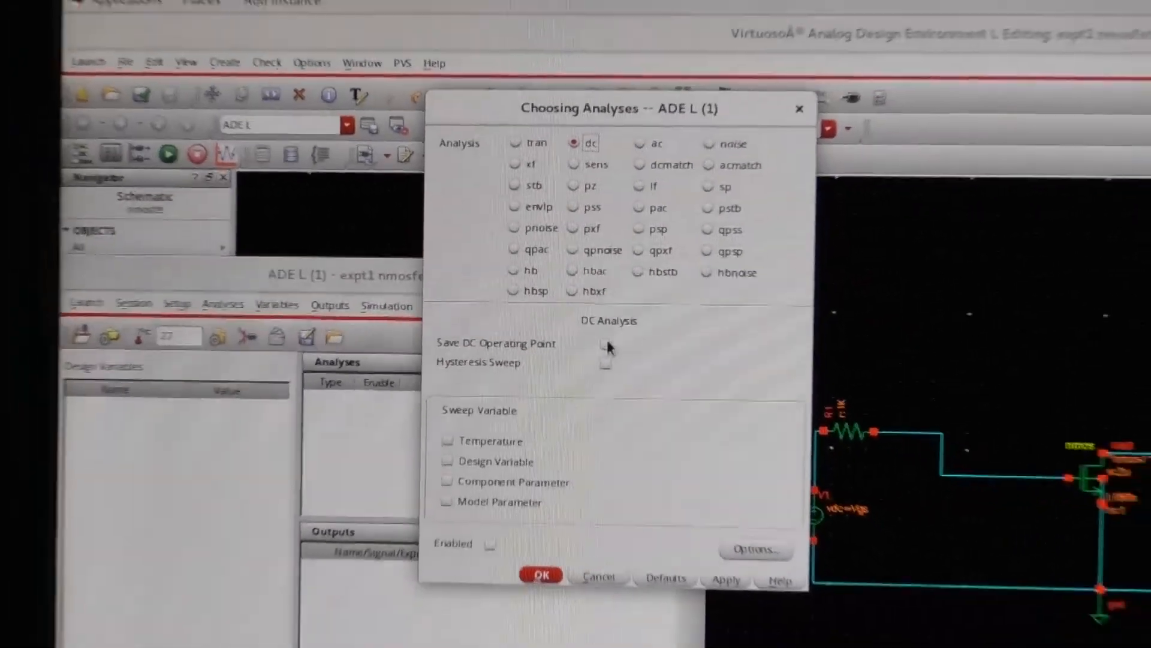
{"action": "left_click", "coordinate": [606, 344]}
{"action": "type", "text": "0"}
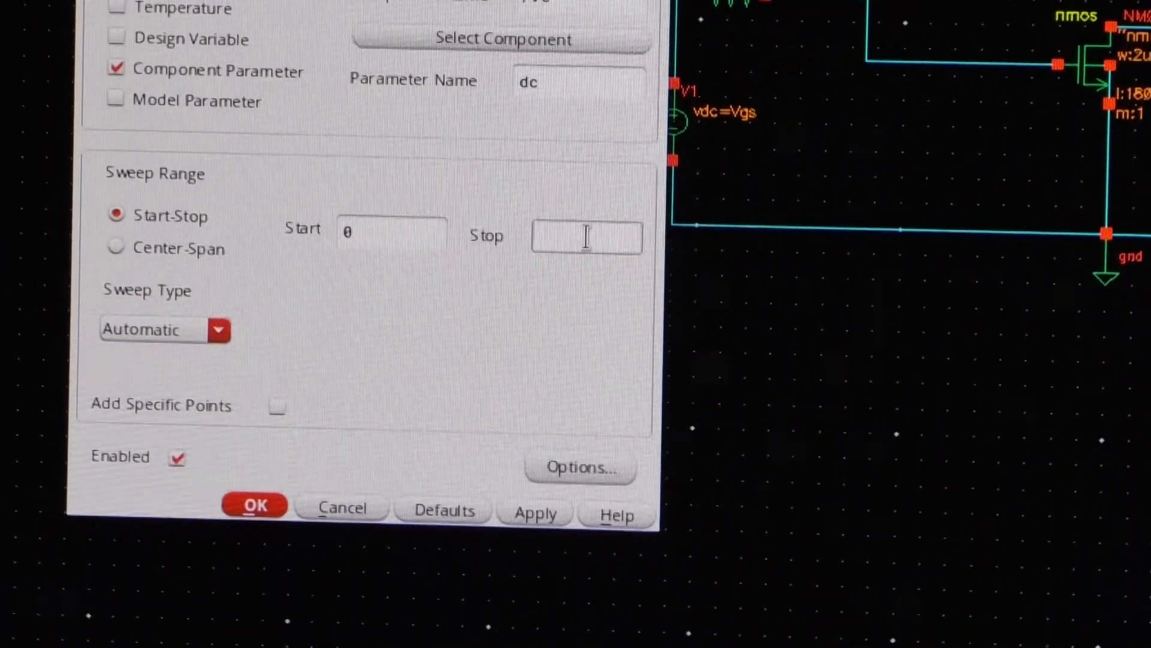
{"action": "type", "text": "1.8"}
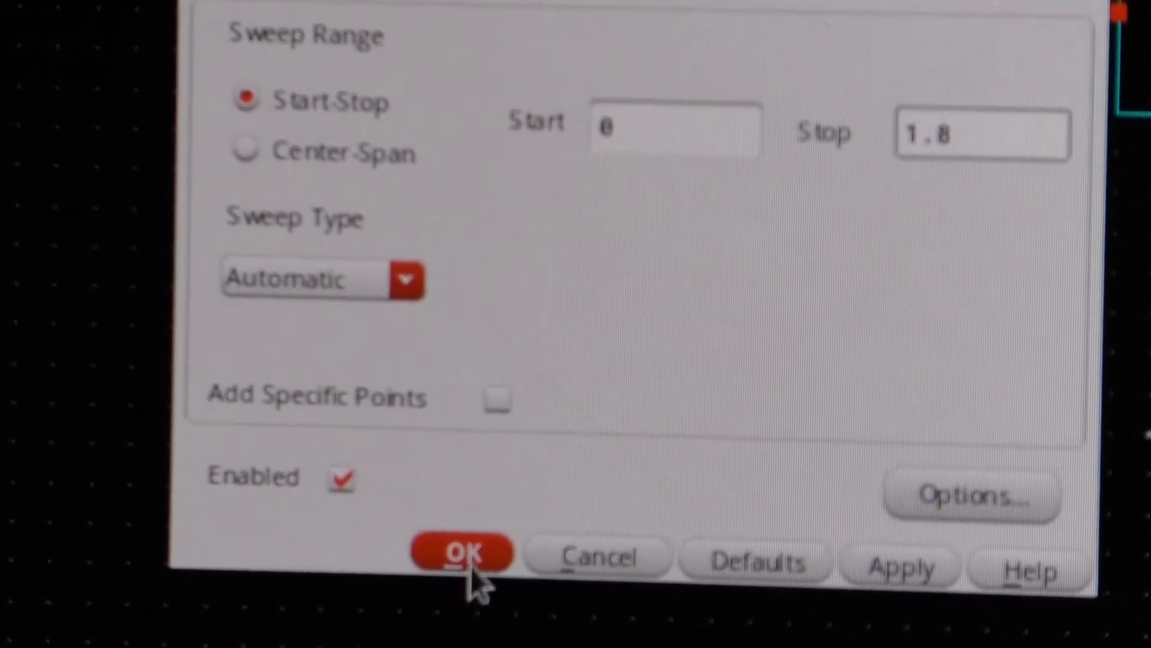
{"action": "left_click", "coordinate": [460, 553]}
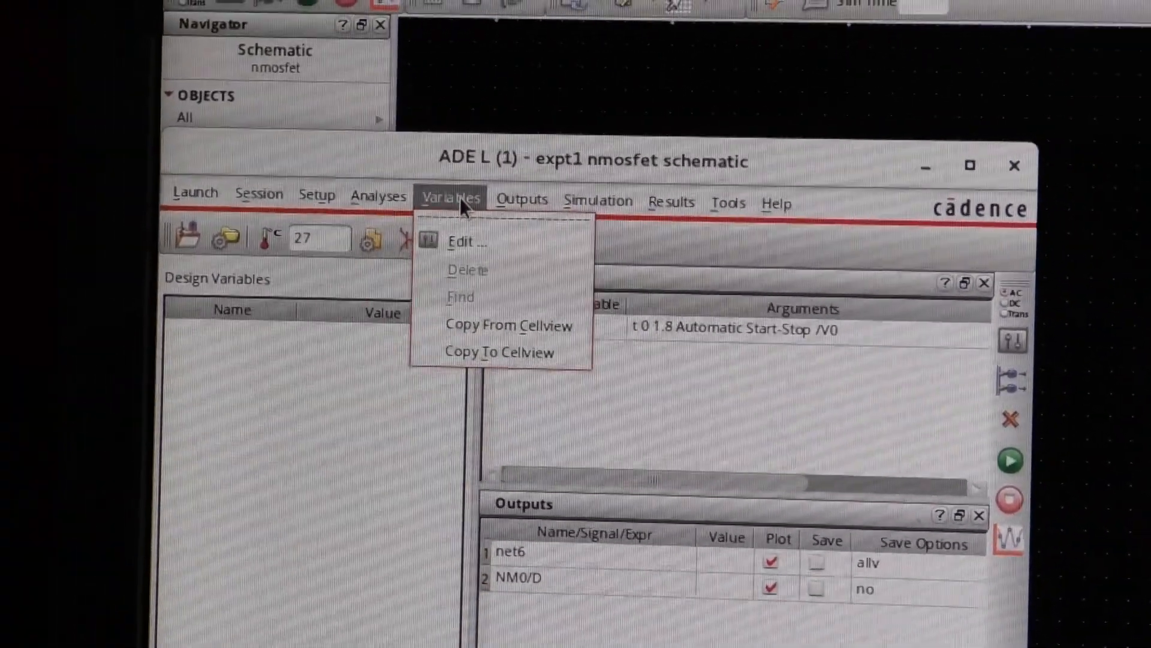
Add a design variable named Vgs in the variables editor.
{"action": "left_click", "coordinate": [464, 243]}
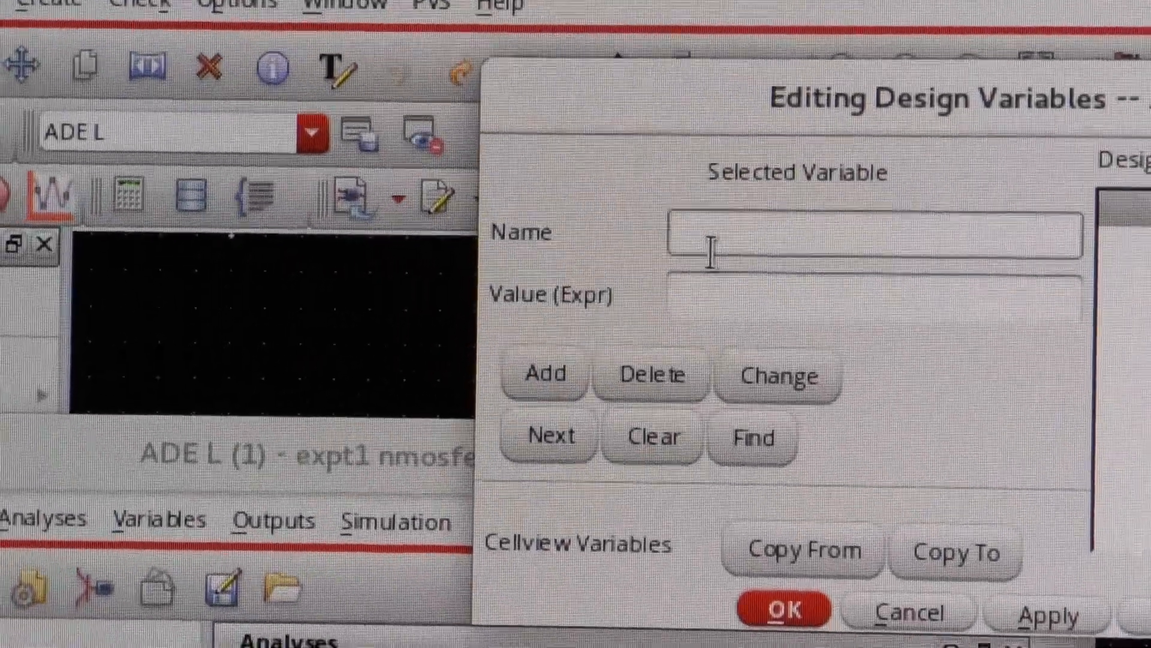
{"action": "type", "text": "Vg"}
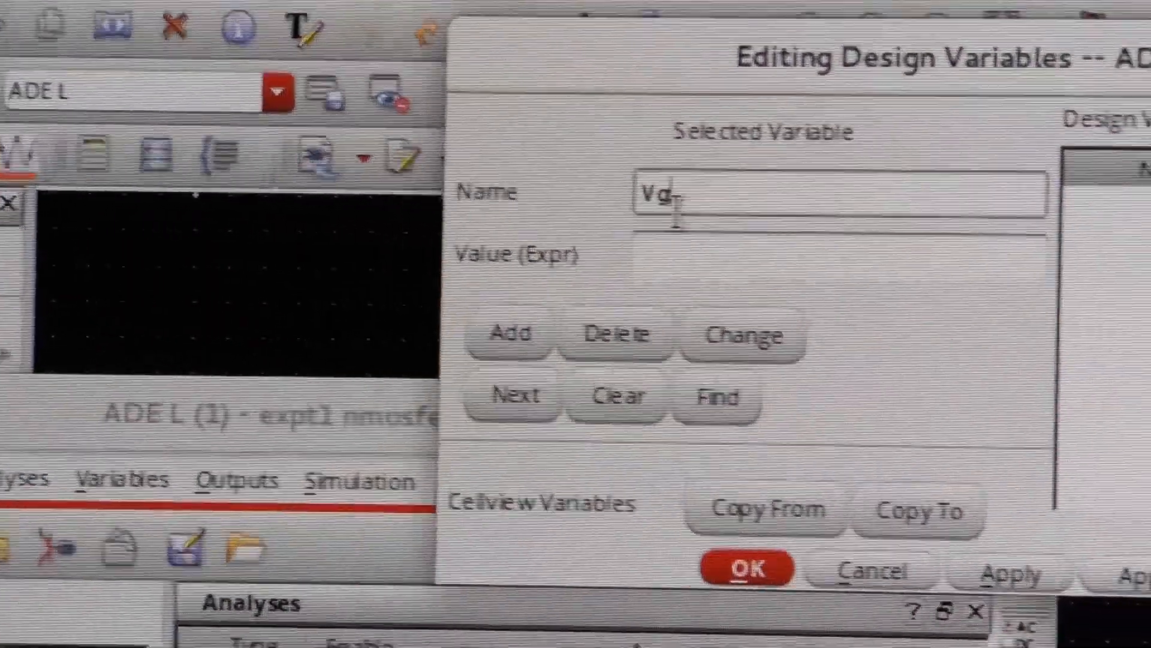
{"action": "type", "text": "s"}
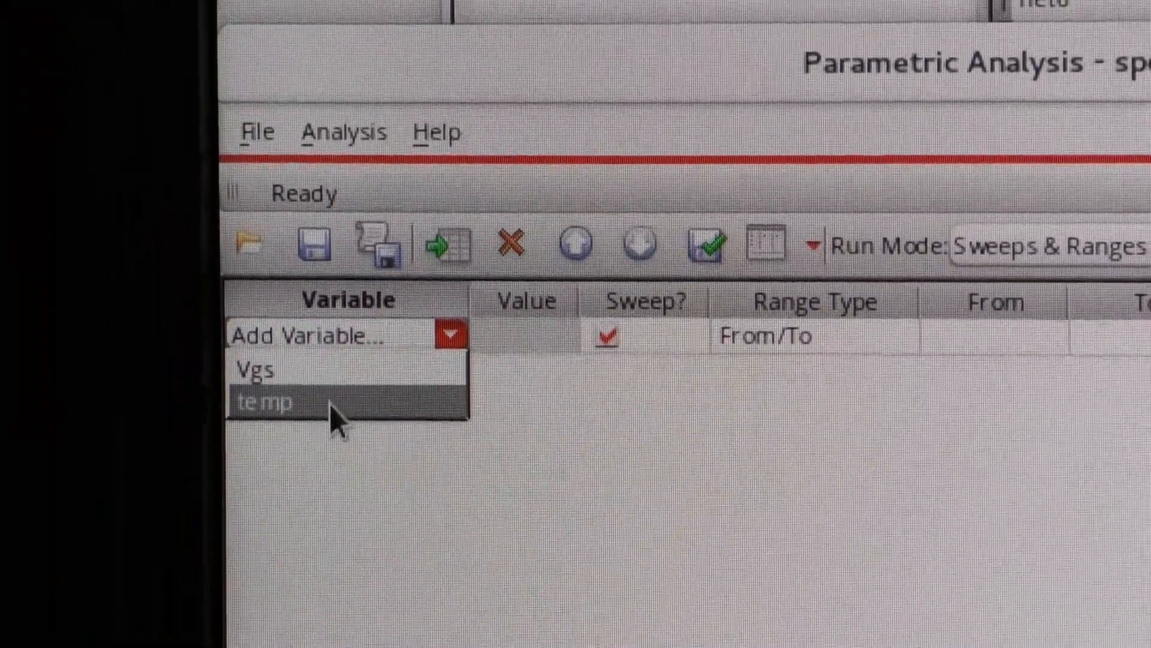
Configure the parametric analysis to sweep Vgs from 0 to 1.8 in 3 total steps.
{"action": "left_click", "coordinate": [255, 368]}
{"action": "type", "text": "0"}
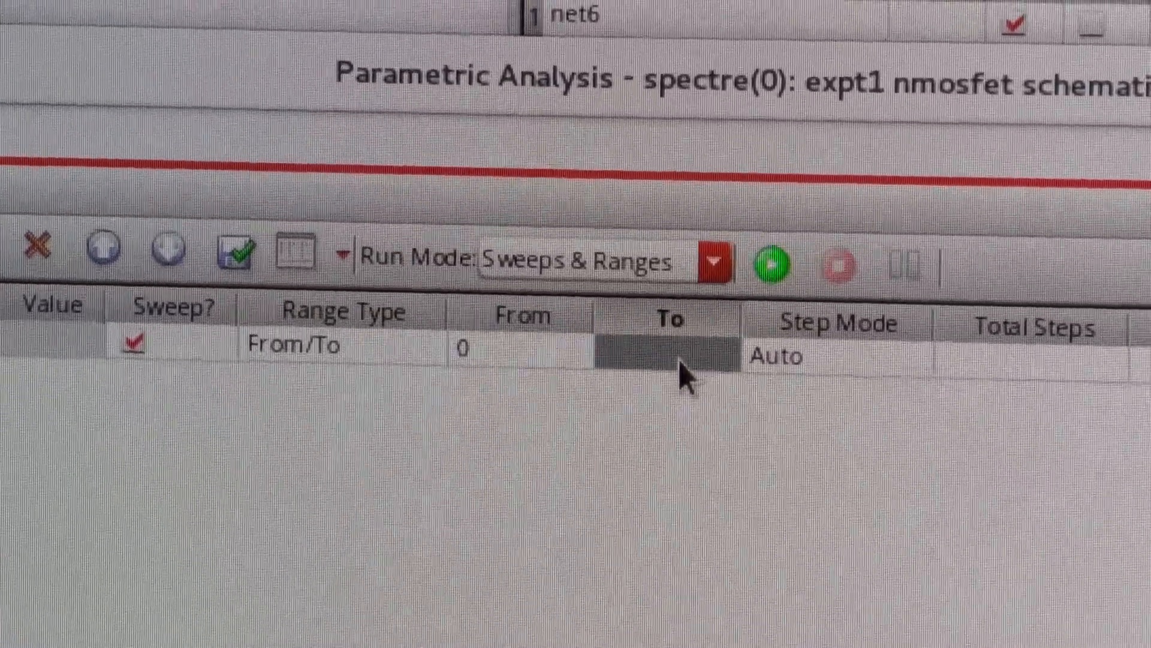
{"action": "type", "text": "1"}
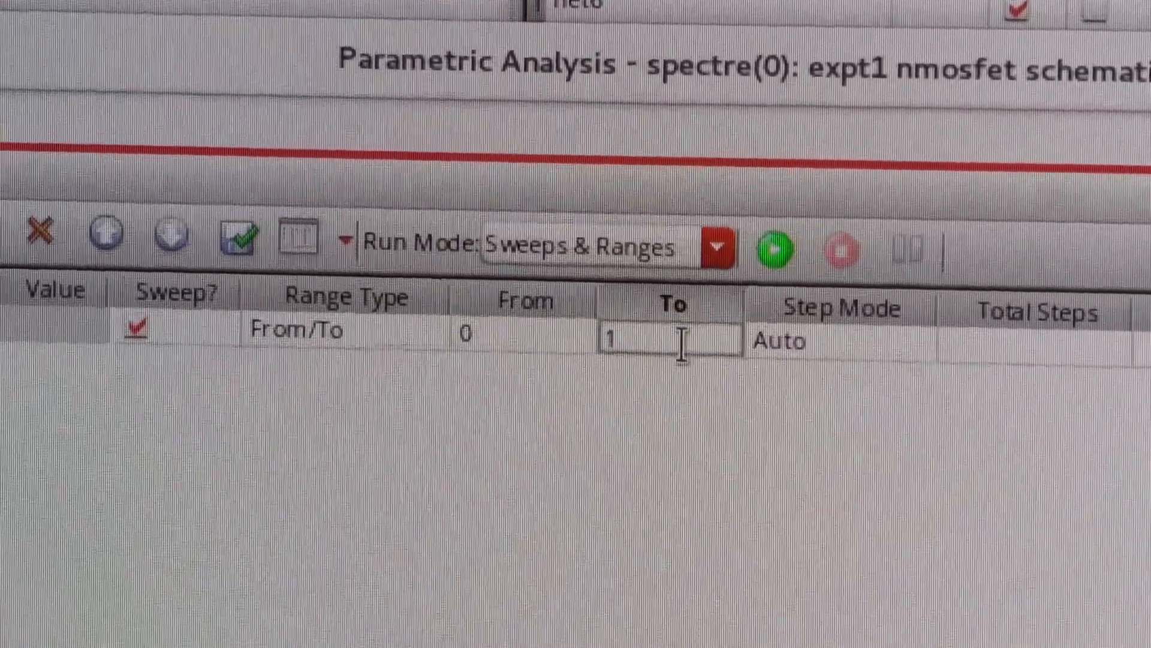
{"action": "type", "text": ".8"}
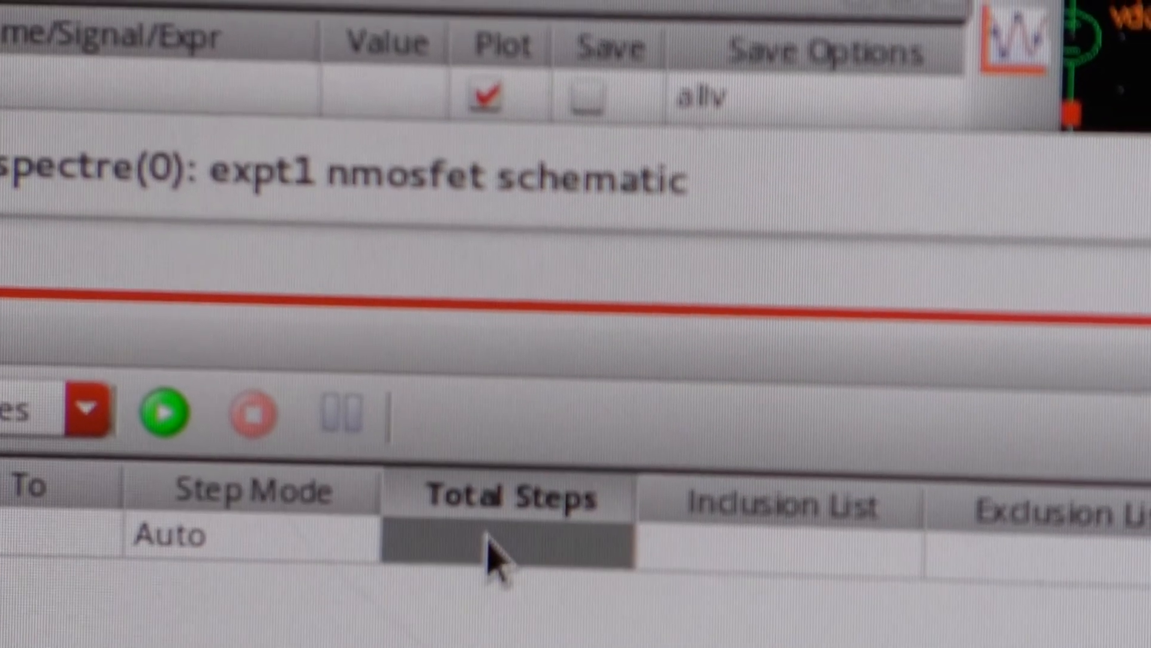
{"action": "type", "text": "3"}
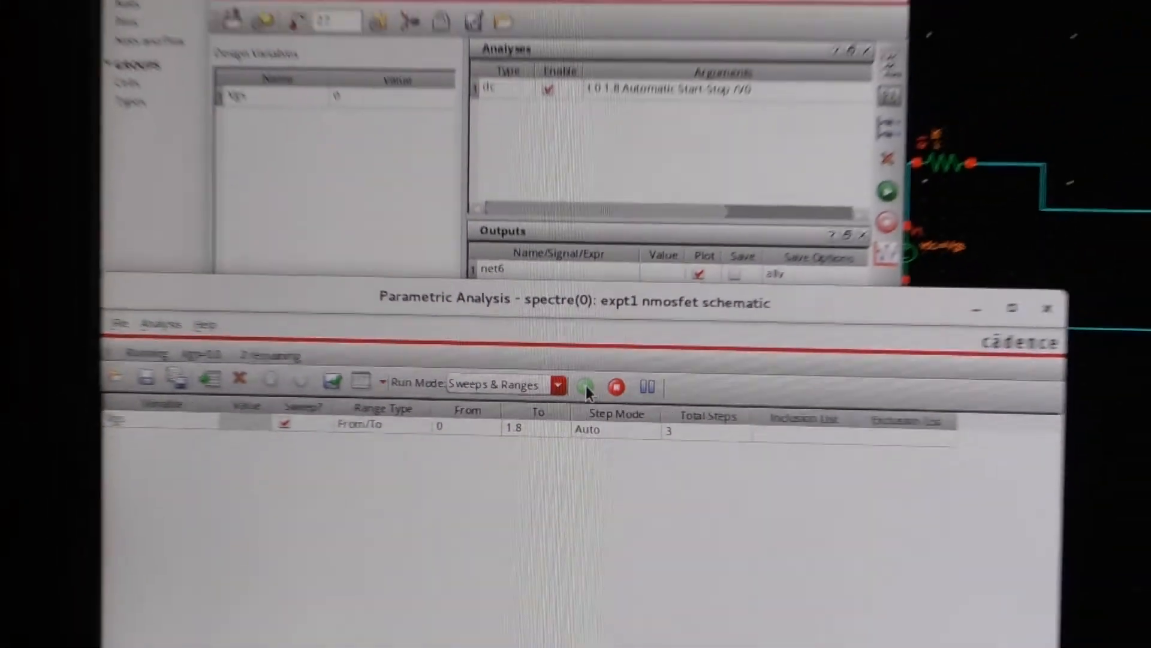
Run the parametric sweep until all Vgs steps complete.
{"action": "left_click", "coordinate": [585, 385]}
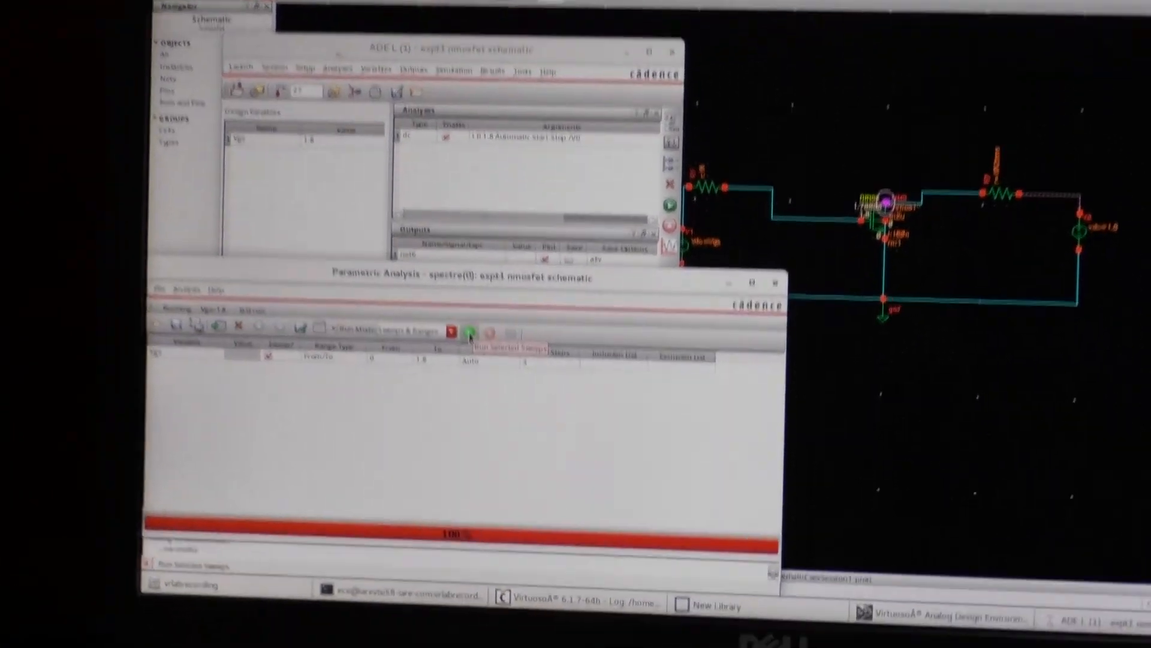
{"action": "left_click", "coordinate": [470, 333]}
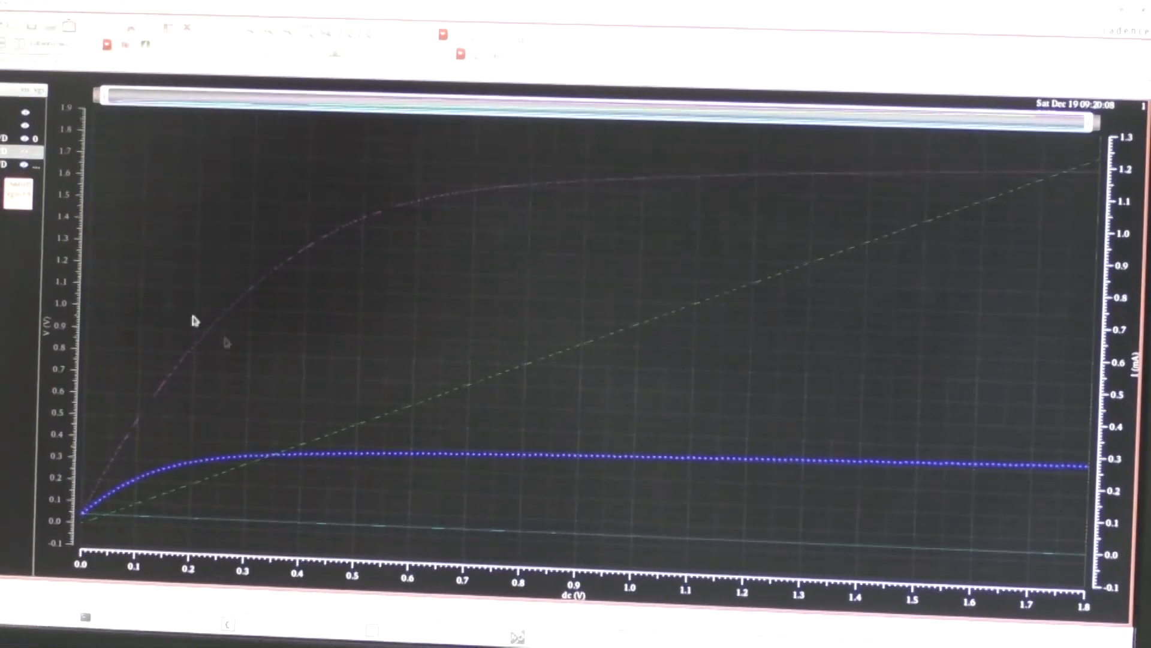
Inspect the ID curves plotted against dc voltage 0–1.8 V for each Vgs.
{"action": "left_click", "coordinate": [623, 454]}
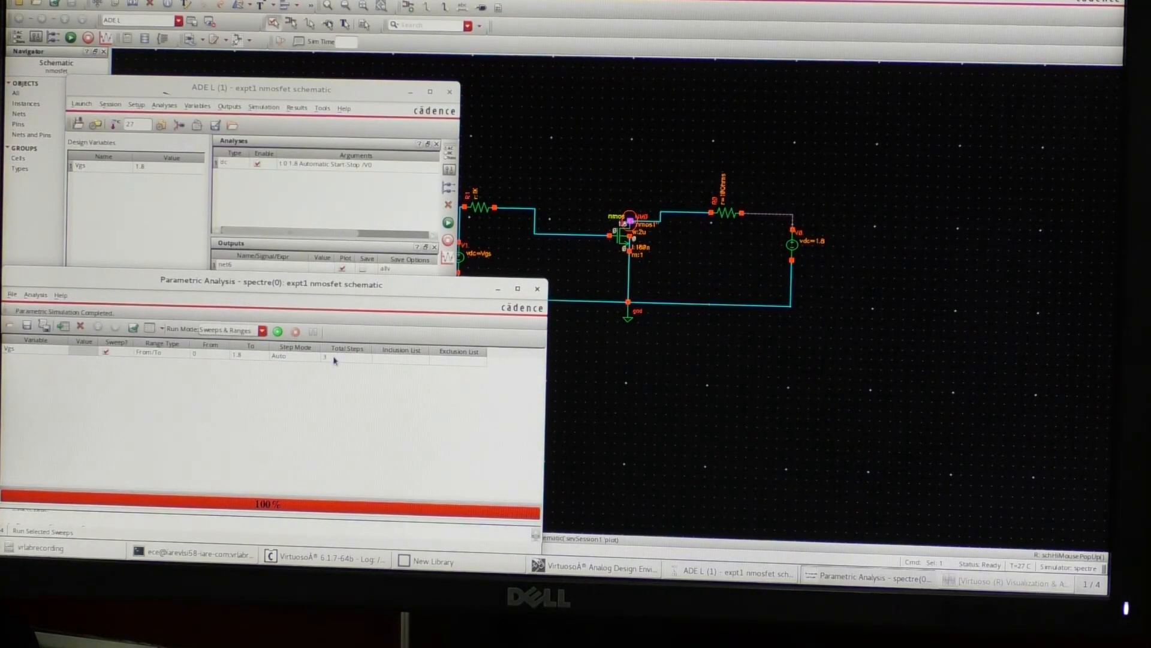
{"action": "mouse_move", "coordinate": [661, 356]}
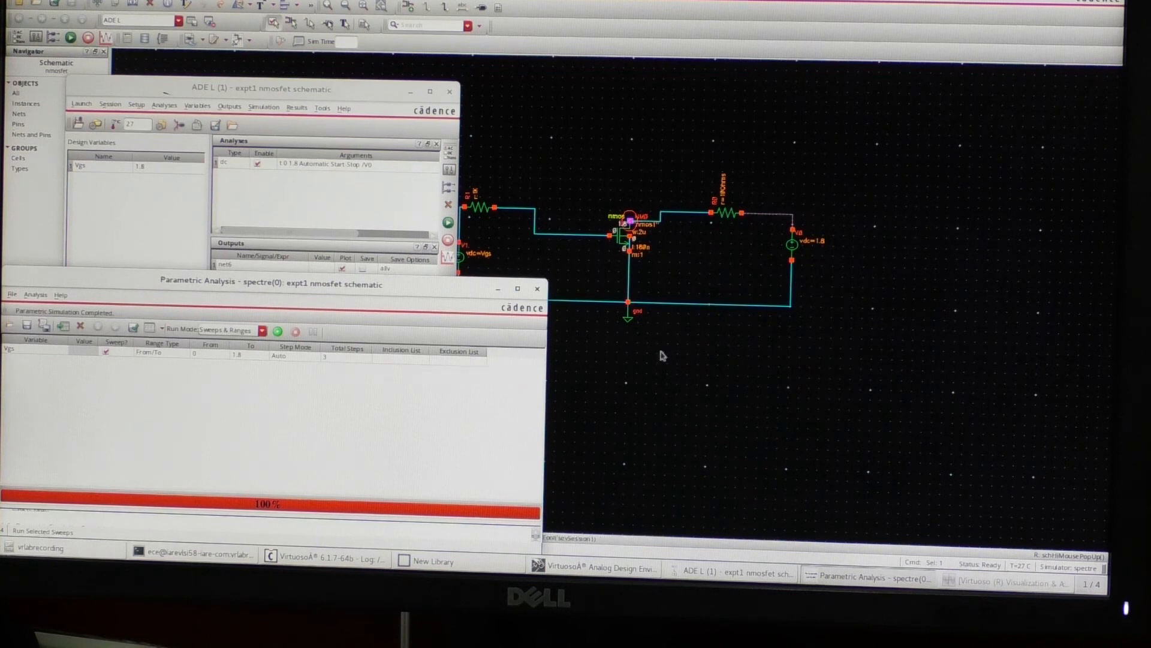
{"action": "mouse_move", "coordinate": [587, 375]}
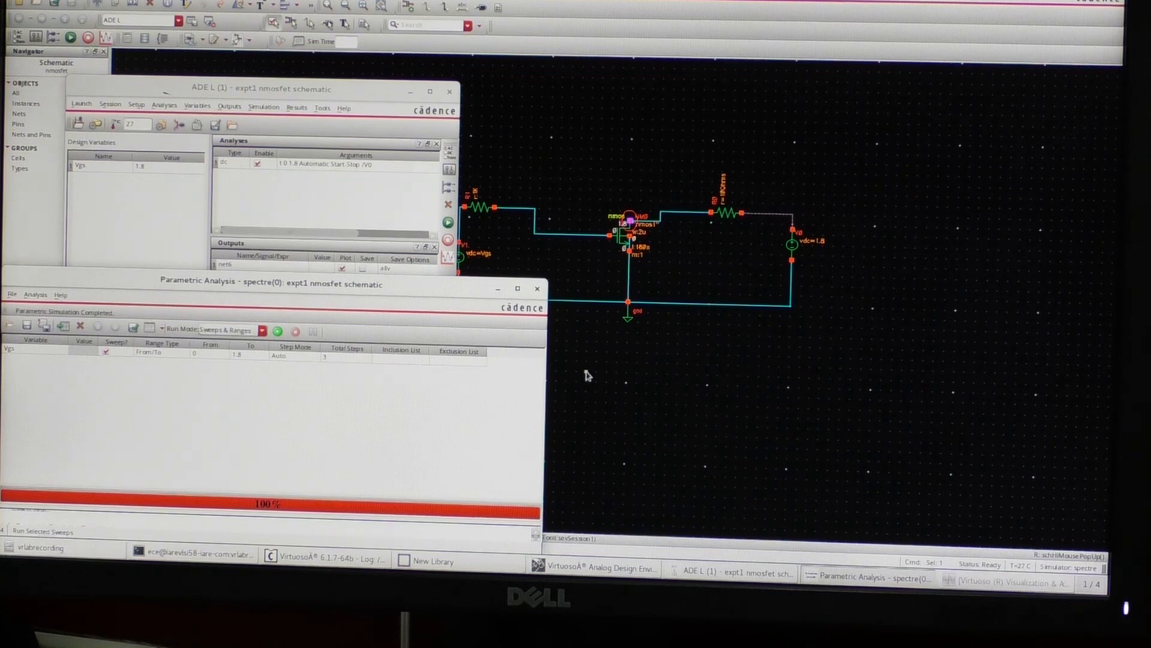